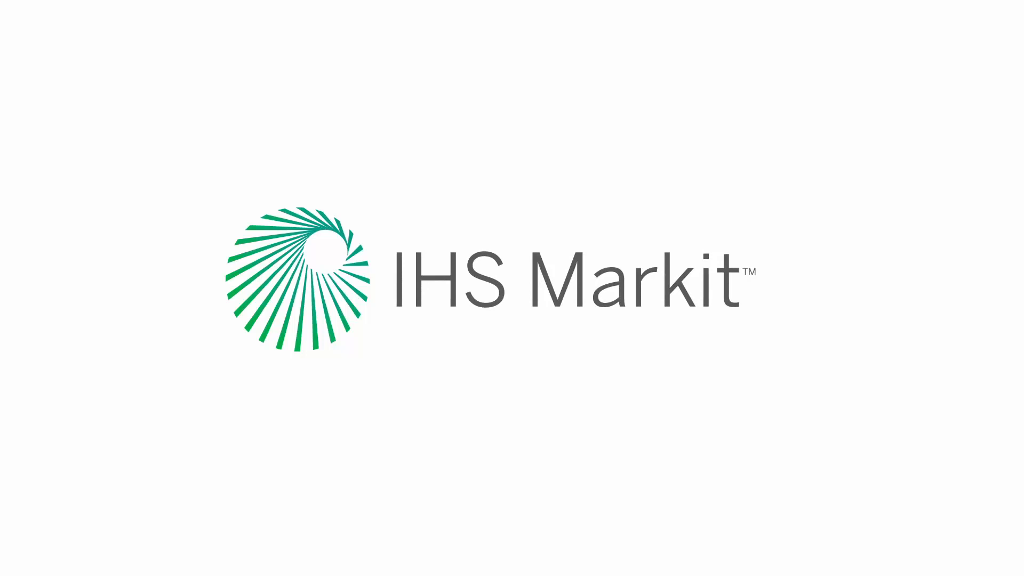
Step: Show Well 1's Gas Time decline forecast from Master File 2019.1 on the Analysis tab
{"action": "key", "text": "Right"}
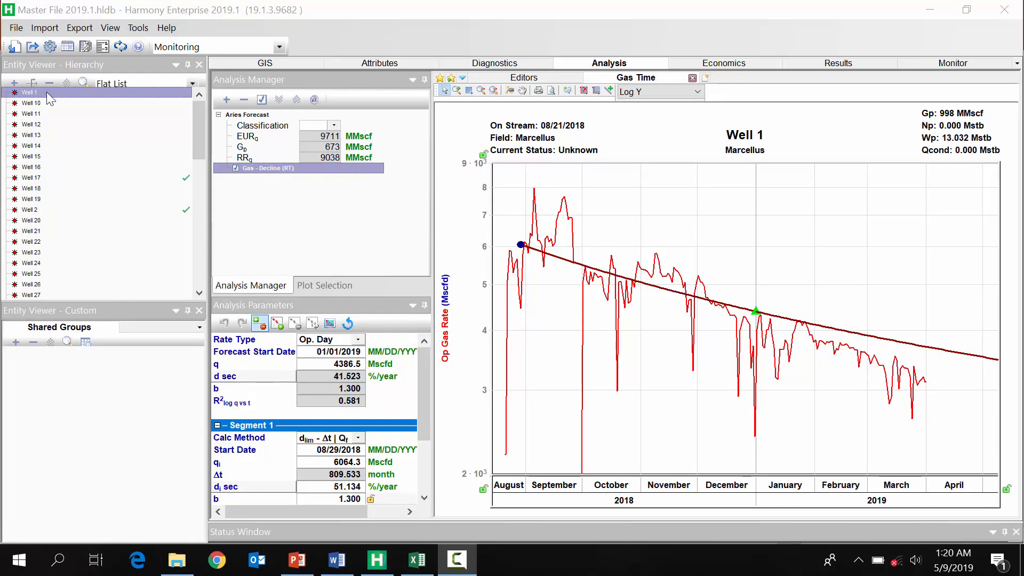
Step: Step through Wells 10, 11, 12, 13, 14, 15 and 16, viewing each Gas Time plot
{"action": "left_click", "coordinate": [31, 103]}
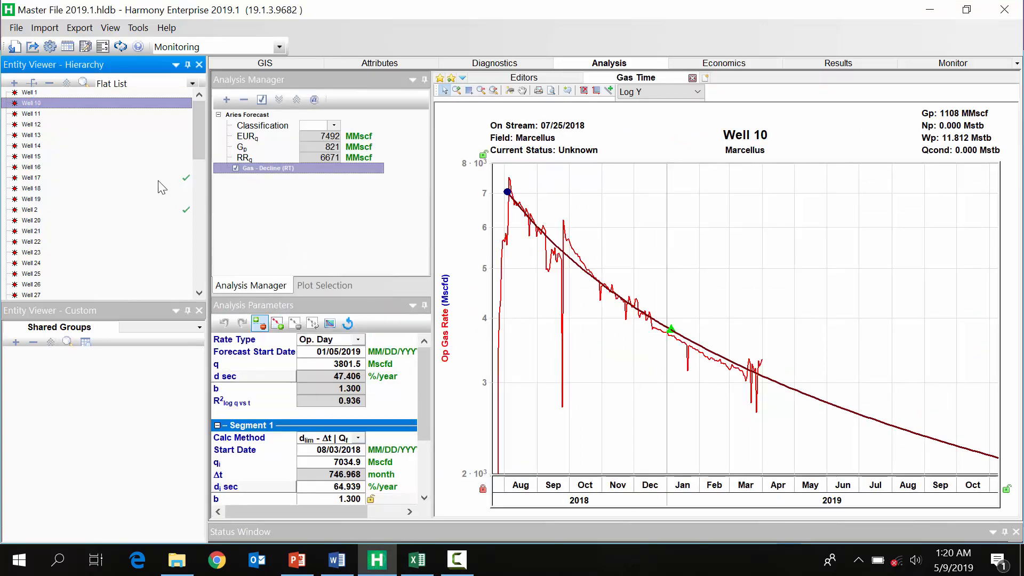
{"action": "mouse_move", "coordinate": [111, 83]}
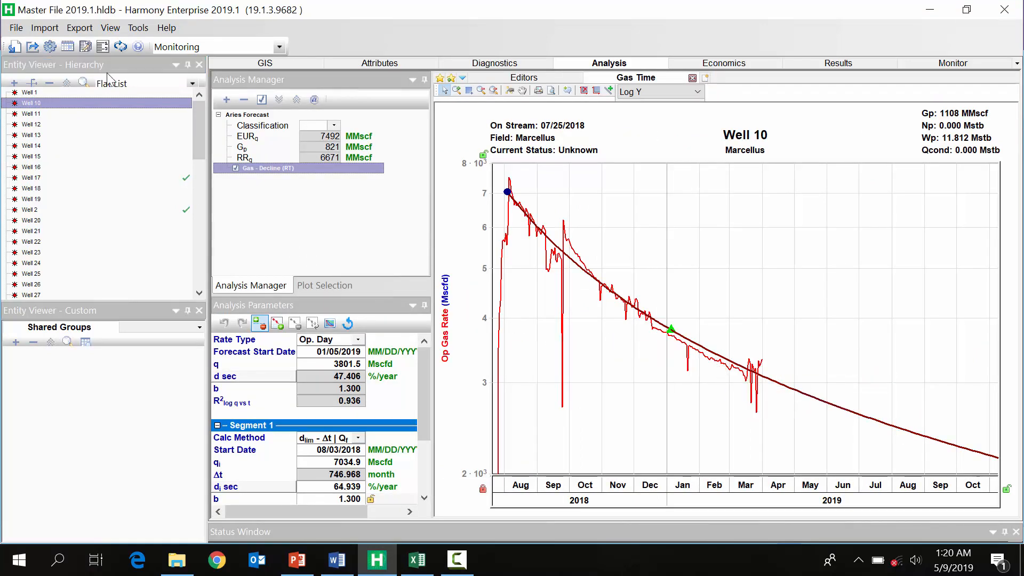
{"action": "left_click", "coordinate": [32, 113]}
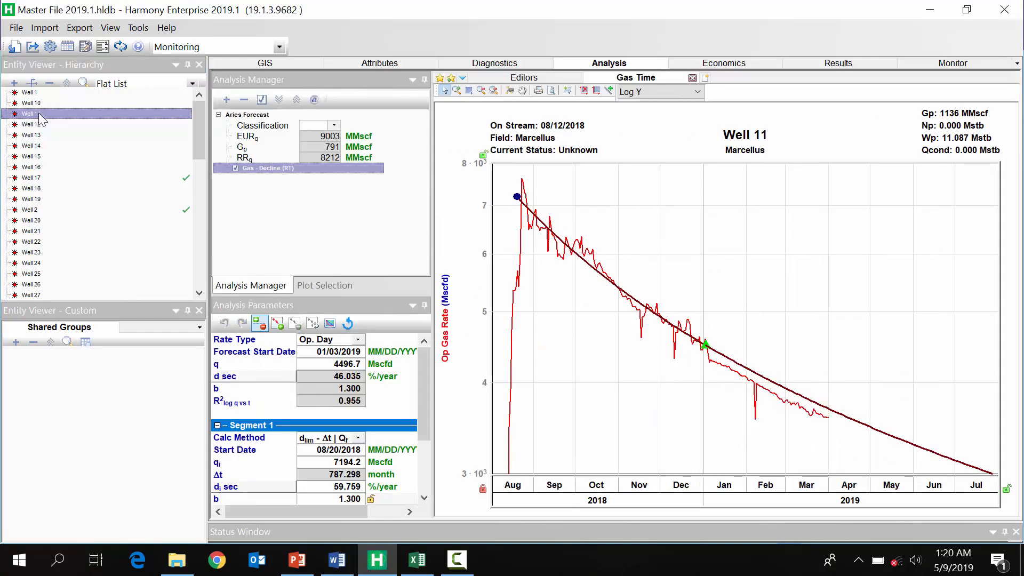
{"action": "left_click", "coordinate": [31, 125]}
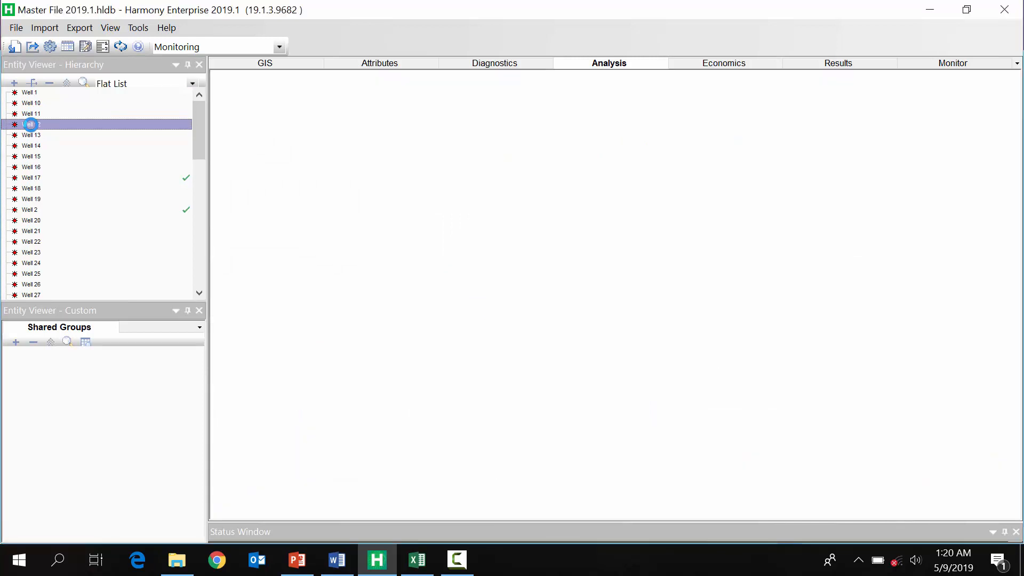
{"action": "left_click", "coordinate": [31, 124]}
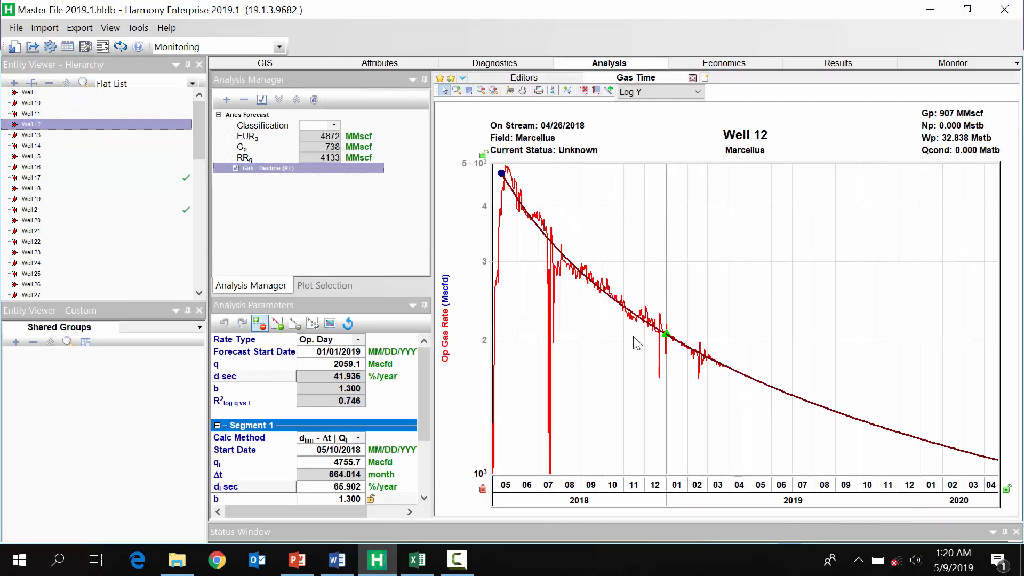
{"action": "left_click", "coordinate": [32, 134]}
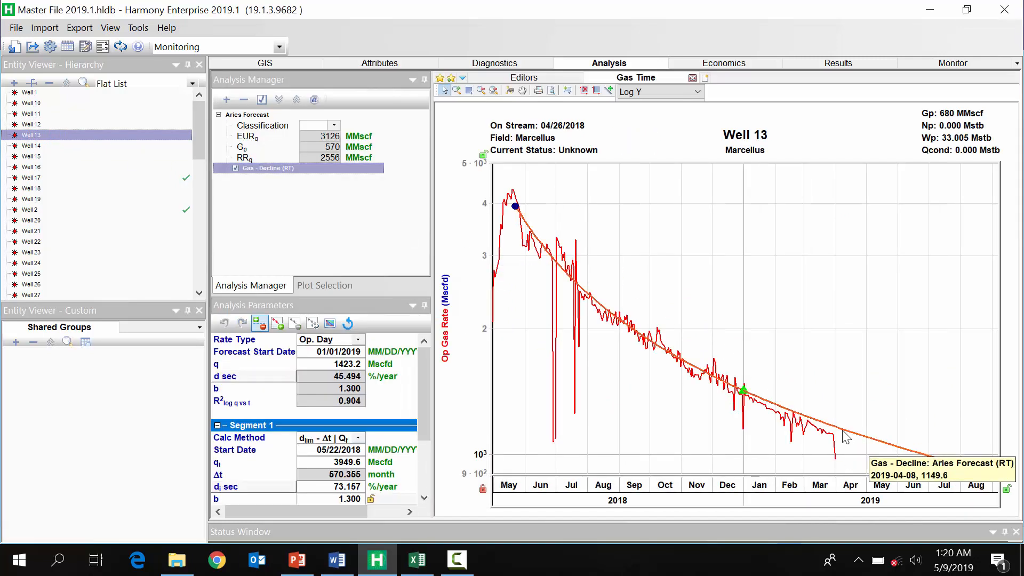
{"action": "left_click", "coordinate": [31, 146]}
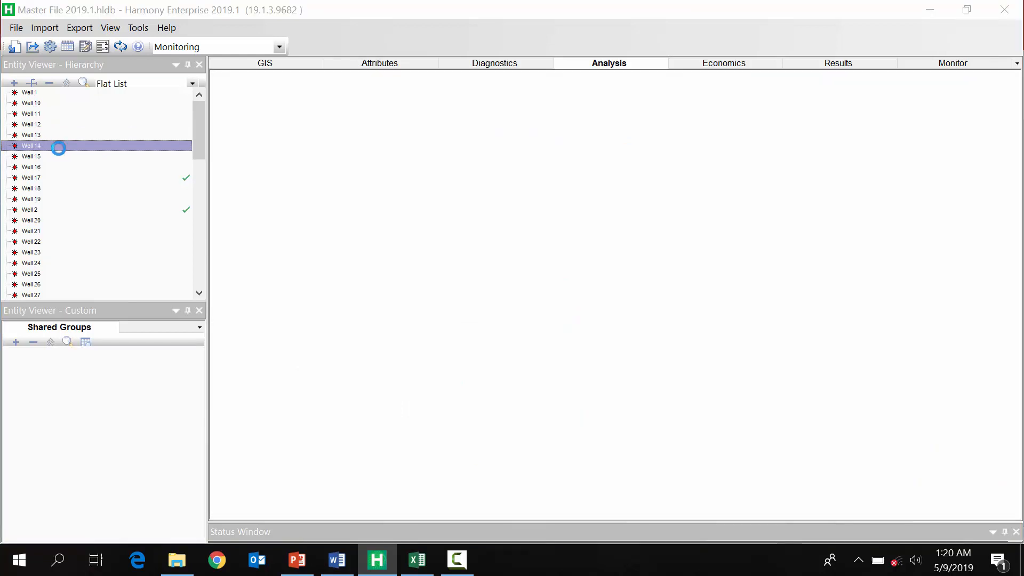
{"action": "left_click", "coordinate": [32, 145]}
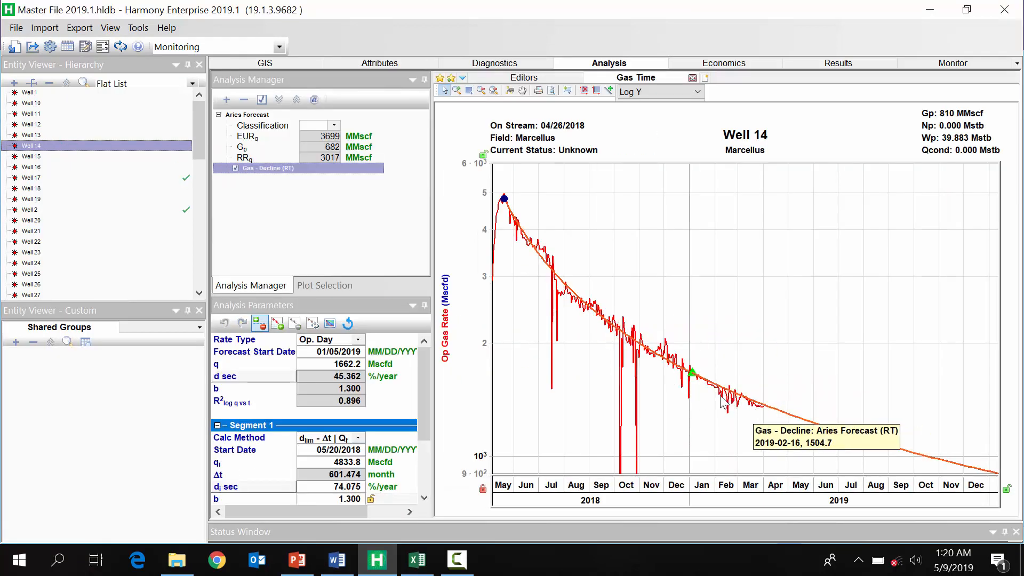
{"action": "left_click", "coordinate": [31, 156]}
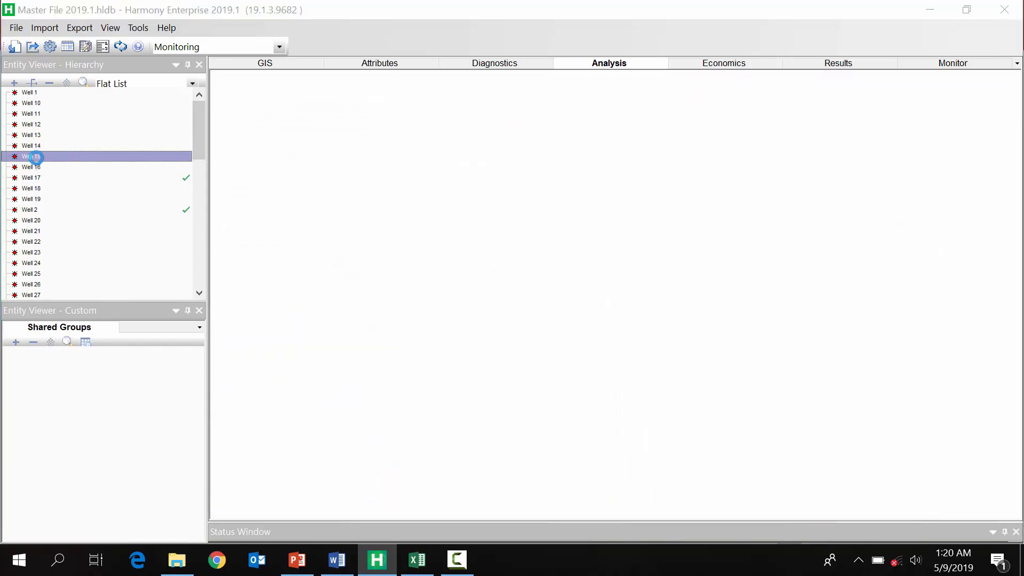
{"action": "left_click", "coordinate": [31, 156]}
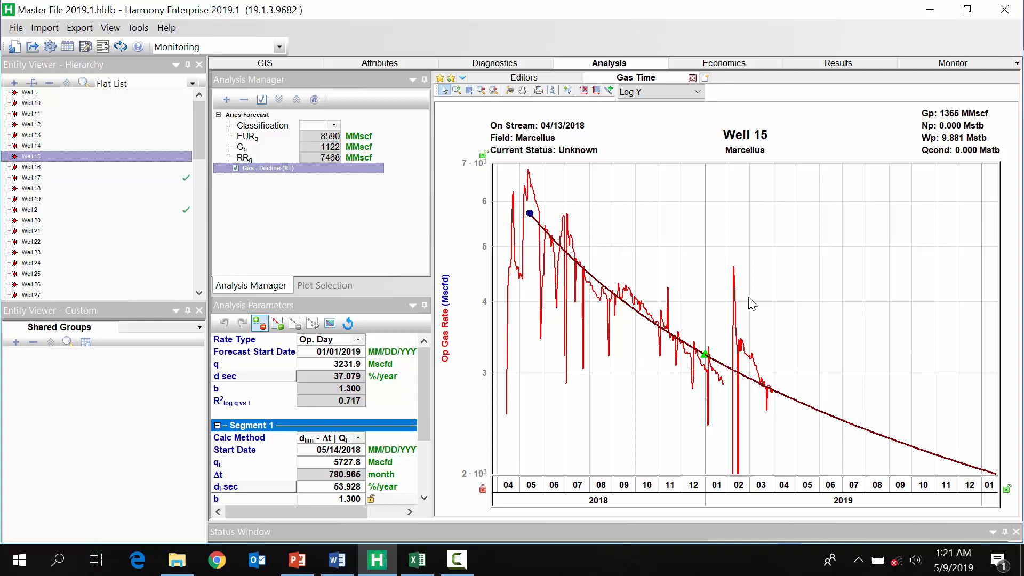
{"action": "mouse_move", "coordinate": [46, 173]}
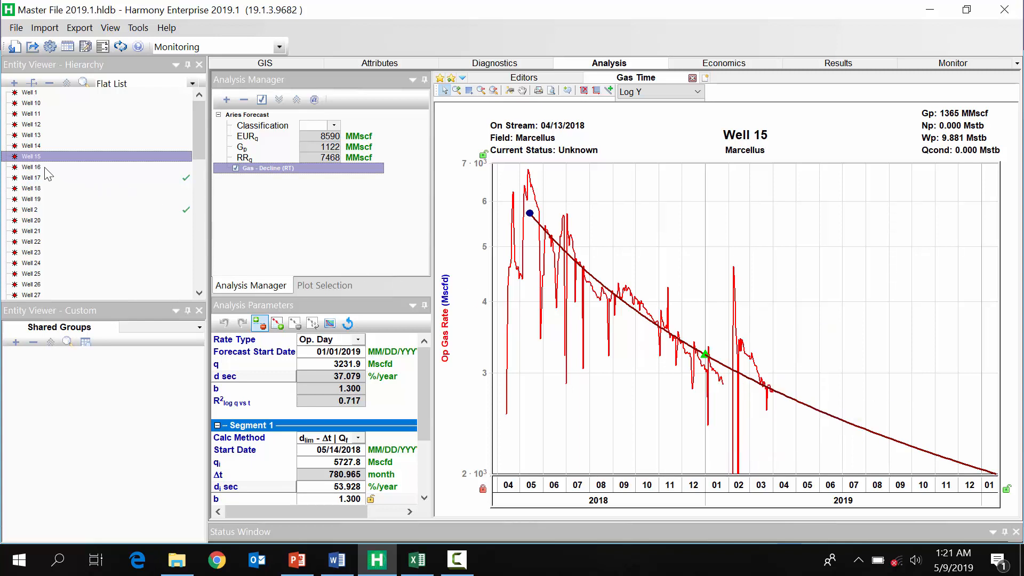
{"action": "left_click", "coordinate": [32, 166]}
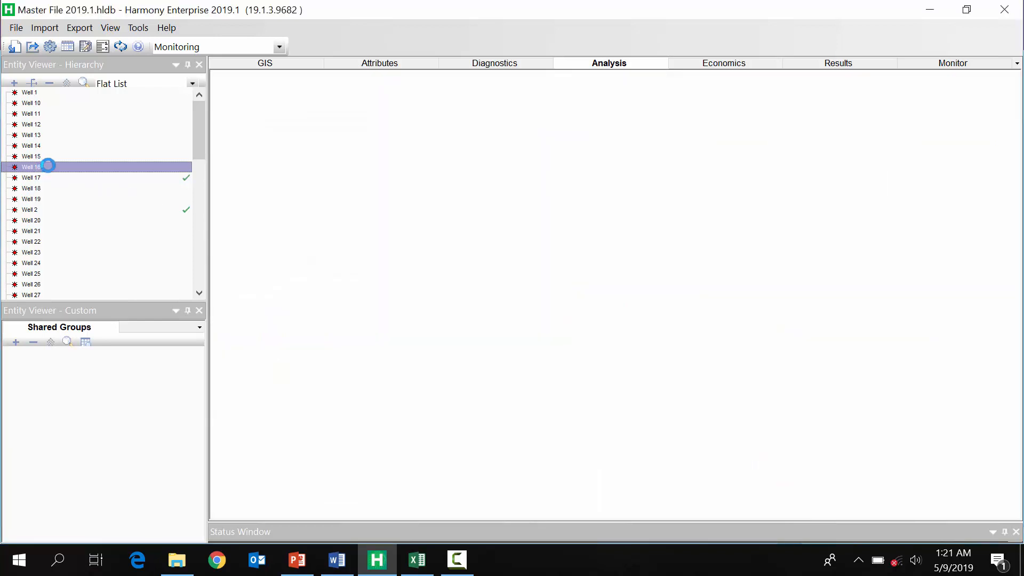
Step: Select Well 21 and return to its gas rate plot against the Aries forecast
{"action": "left_click", "coordinate": [31, 230]}
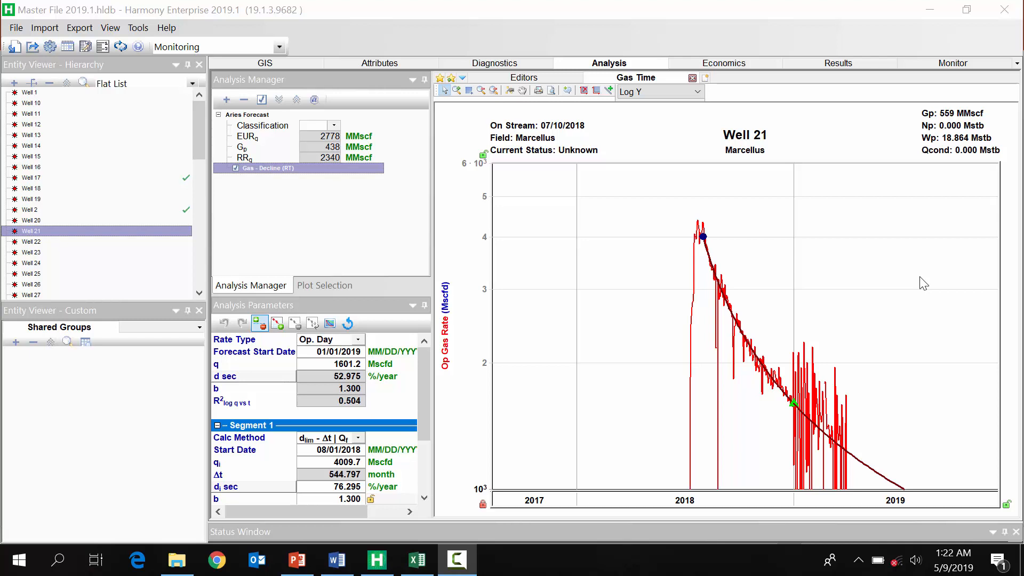
{"action": "mouse_move", "coordinate": [945, 54]}
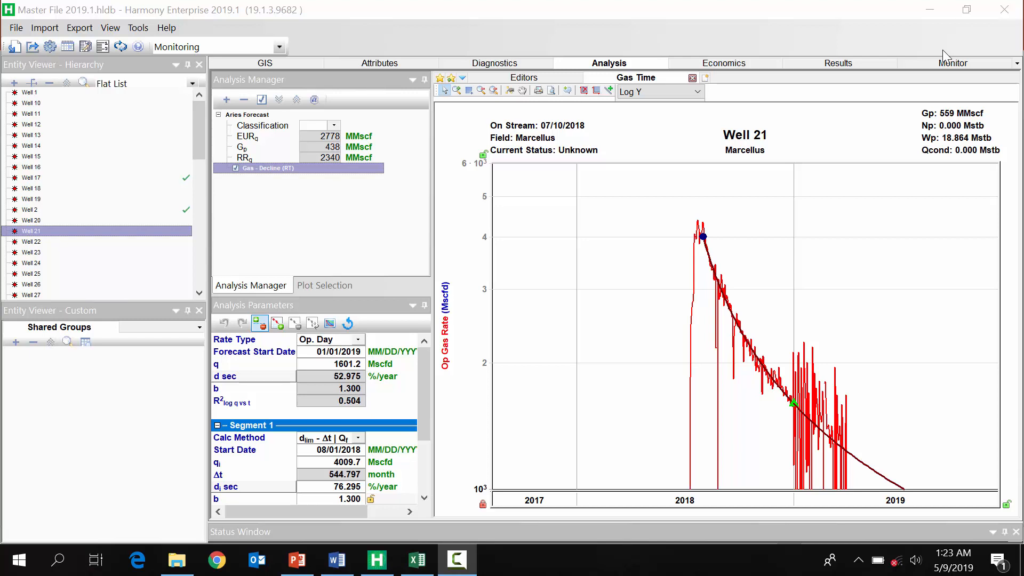
{"action": "mouse_move", "coordinate": [725, 110]}
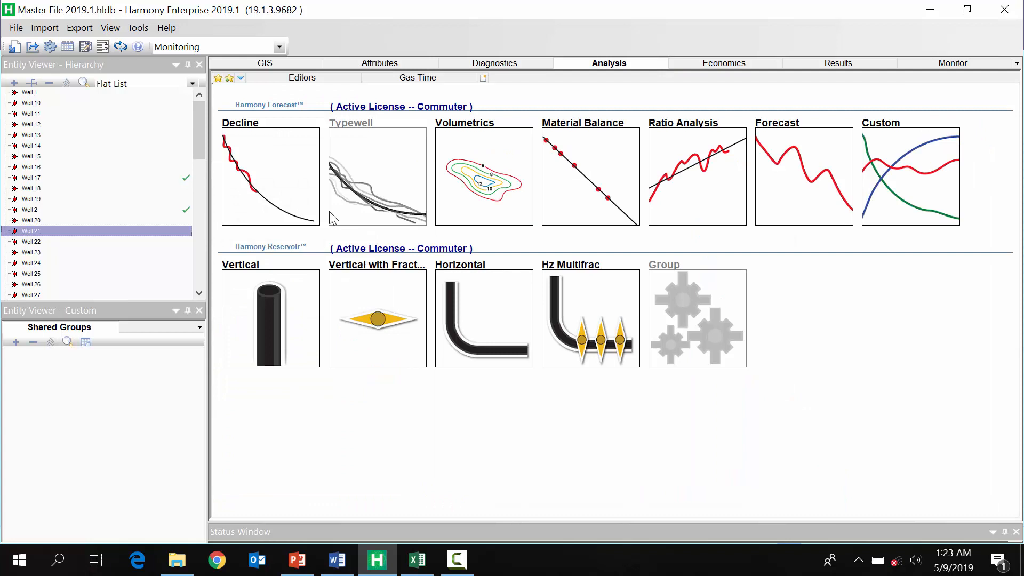
{"action": "mouse_move", "coordinate": [333, 221]}
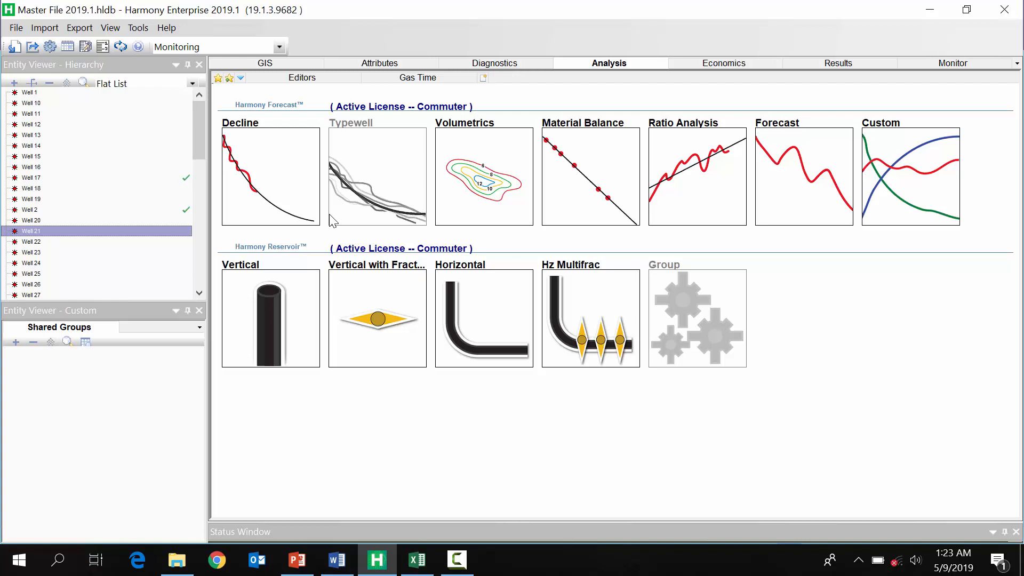
{"action": "left_click", "coordinate": [269, 176]}
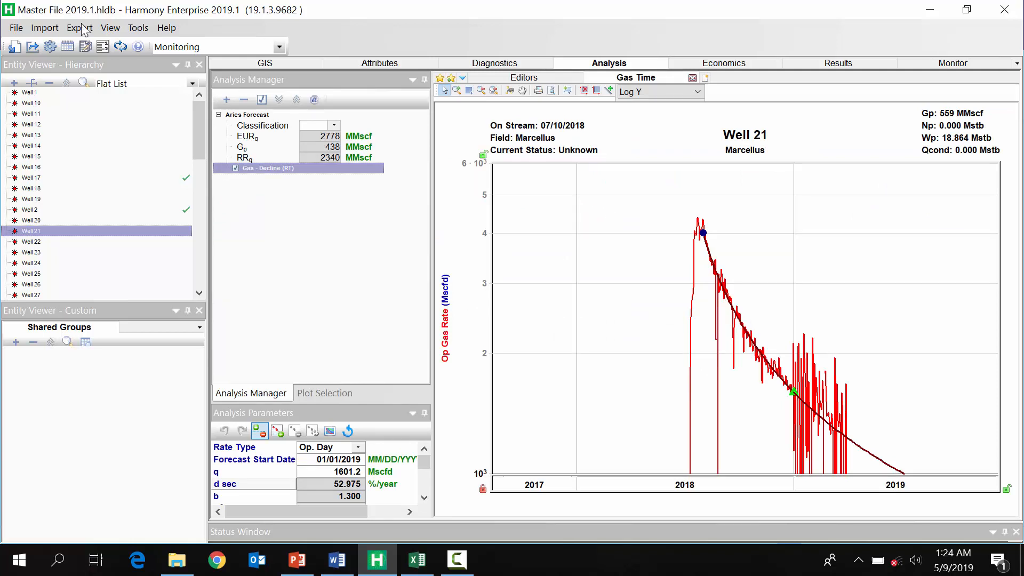
Step: Start a database import and choose the ARIES DCA Access database file
{"action": "left_click", "coordinate": [45, 27]}
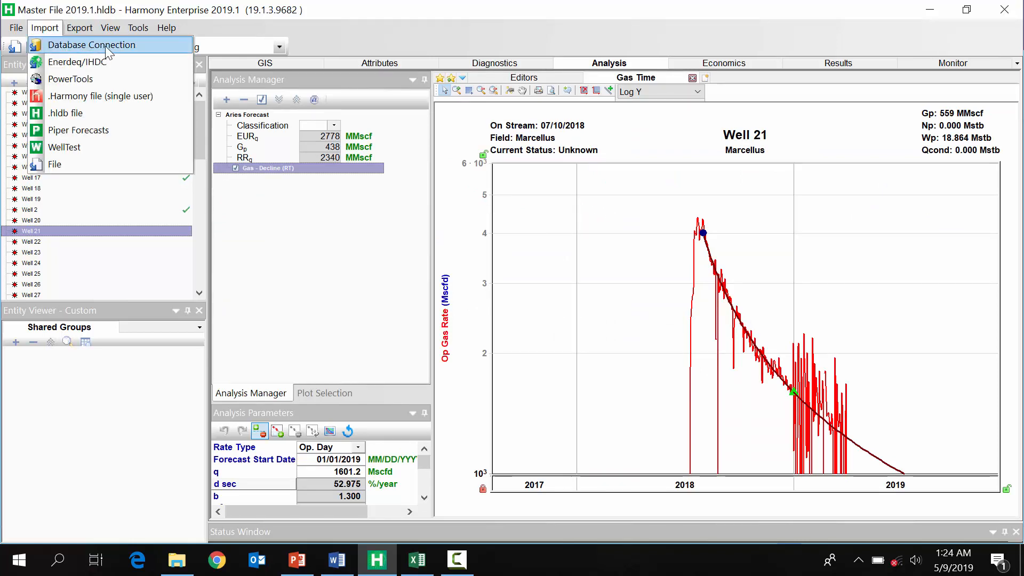
{"action": "left_click", "coordinate": [93, 44]}
{"action": "type", "text": "Aries im"}
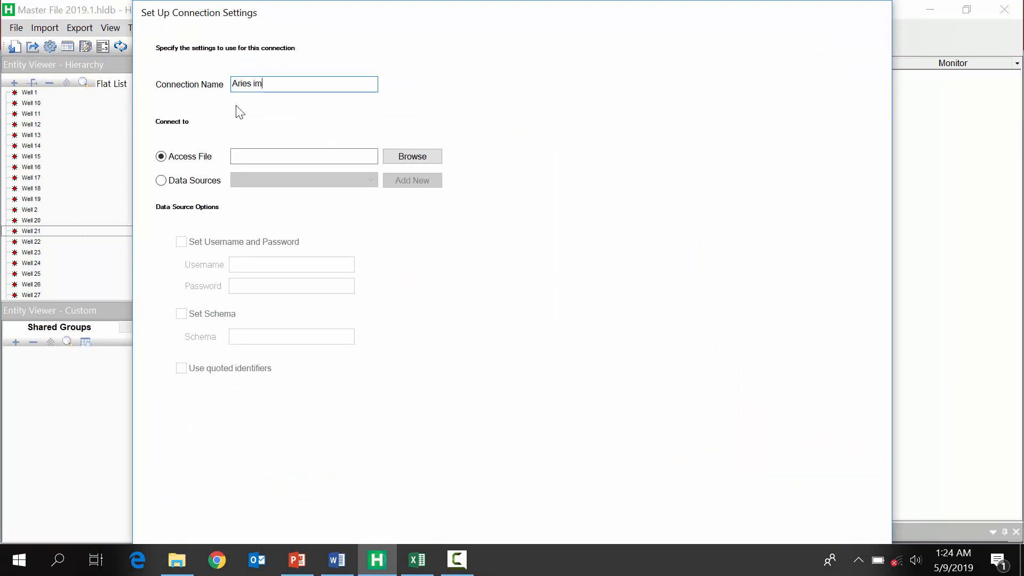
{"action": "type", "text": "port"}
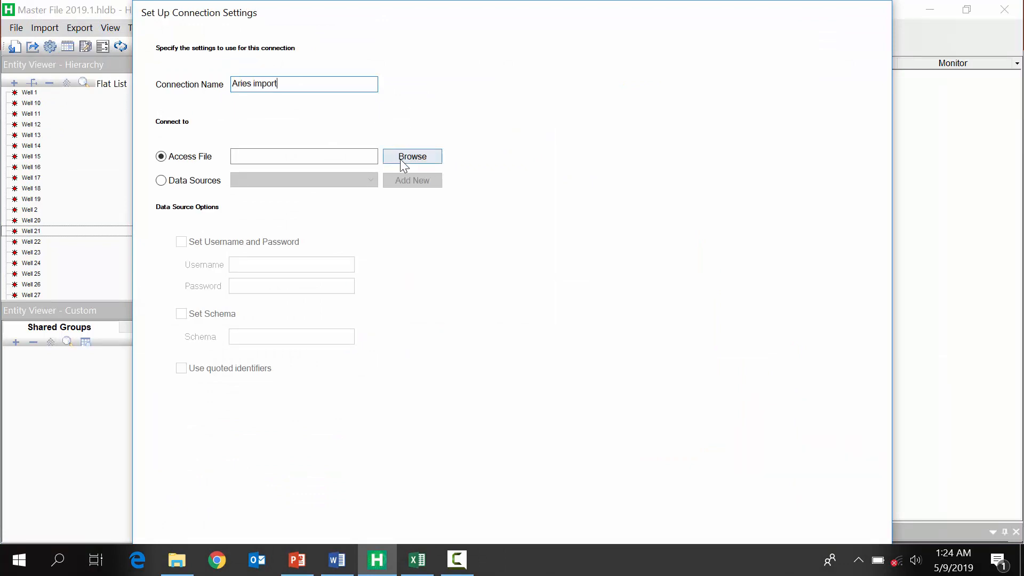
{"action": "left_click", "coordinate": [412, 156]}
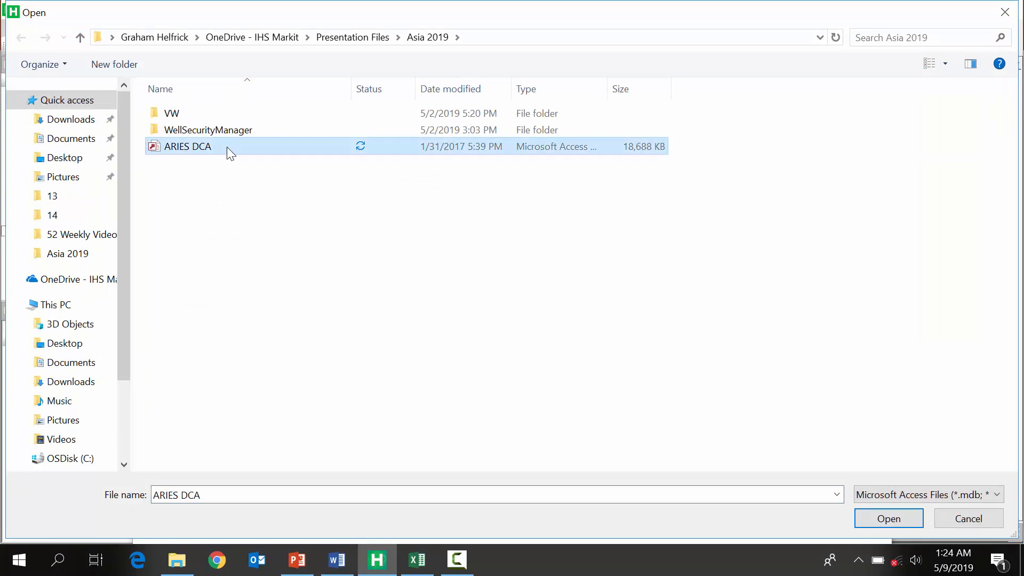
{"action": "left_click", "coordinate": [887, 518]}
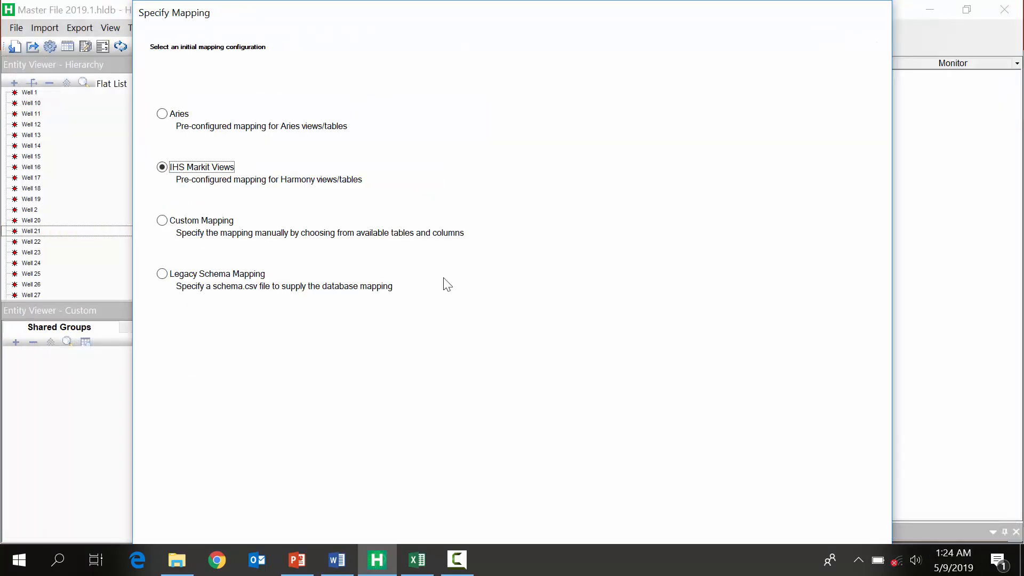
Step: Accept the mapping configuration and preview production for D+ Well 3 and another well
{"action": "left_click", "coordinate": [163, 113]}
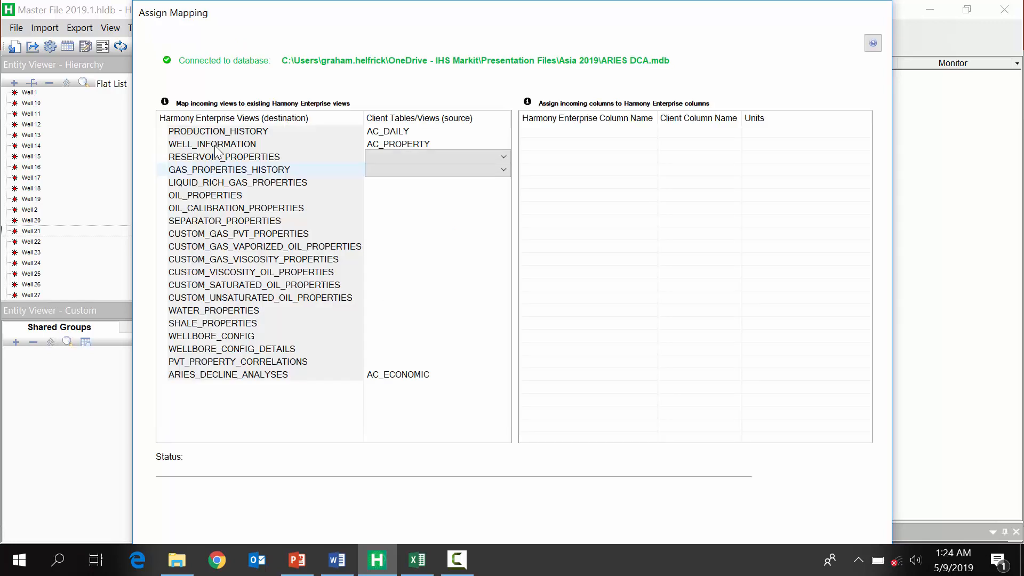
{"action": "left_click", "coordinate": [218, 130]}
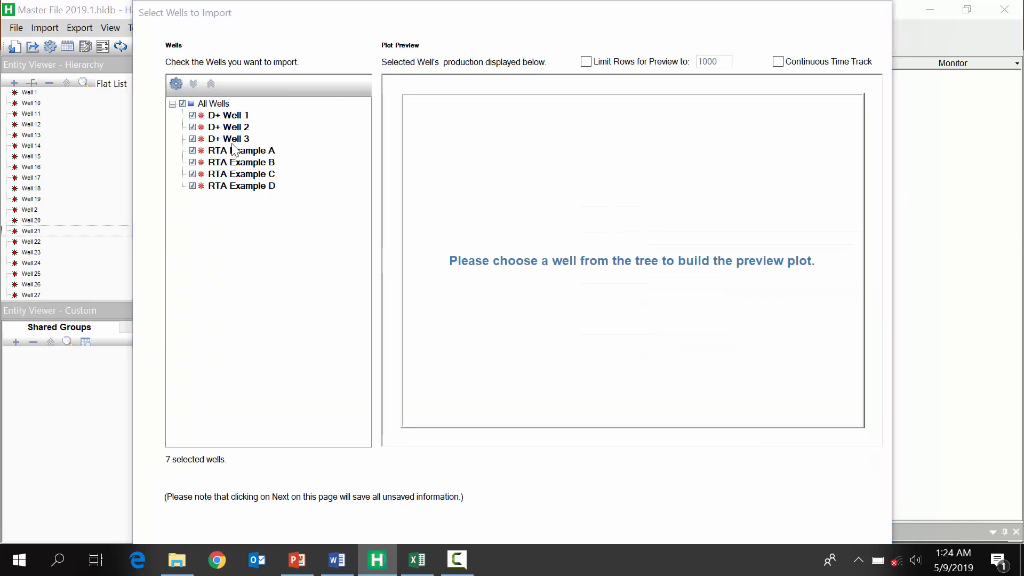
{"action": "left_click", "coordinate": [228, 138]}
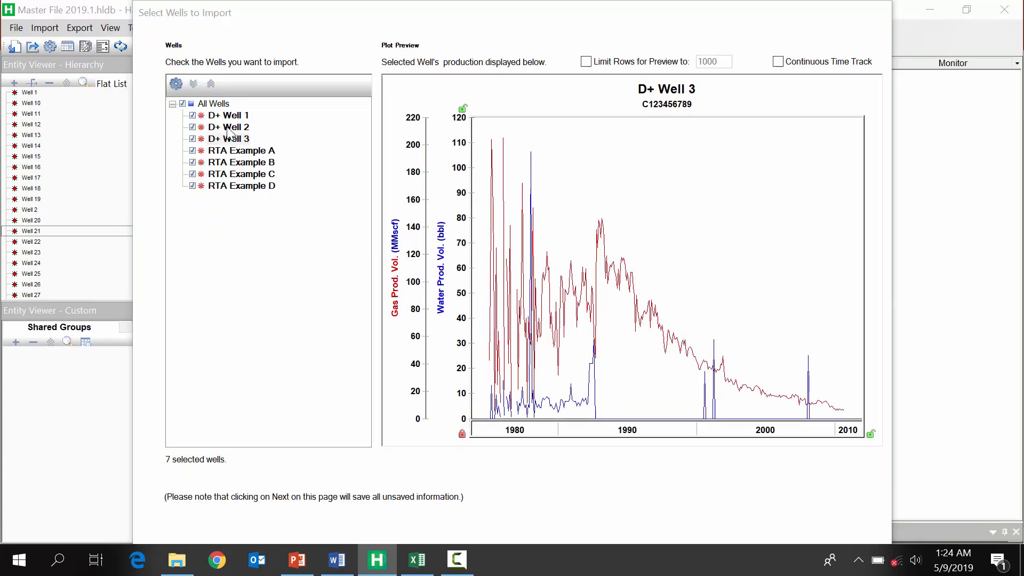
{"action": "left_click", "coordinate": [240, 150]}
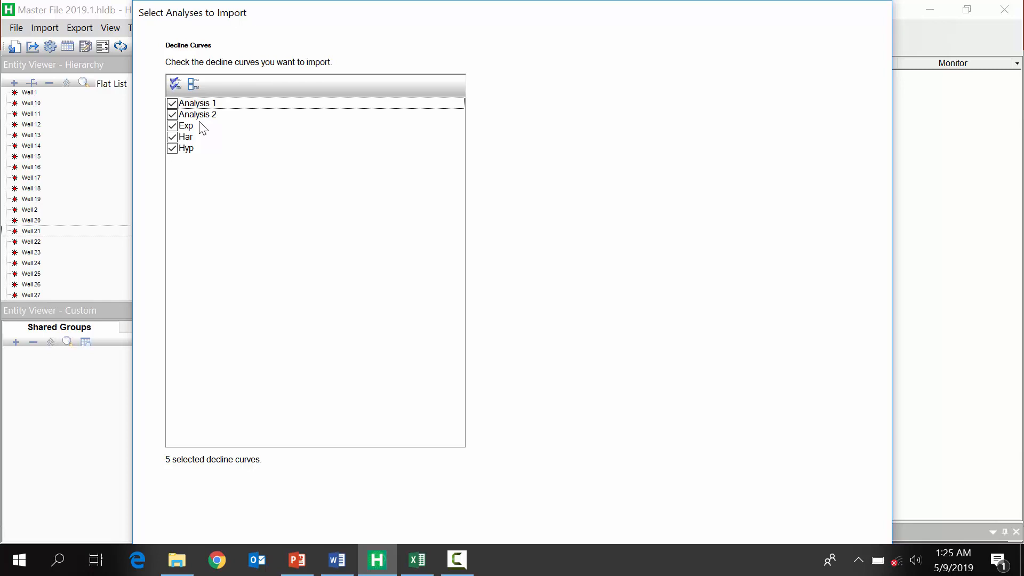
{"action": "mouse_move", "coordinate": [195, 134]}
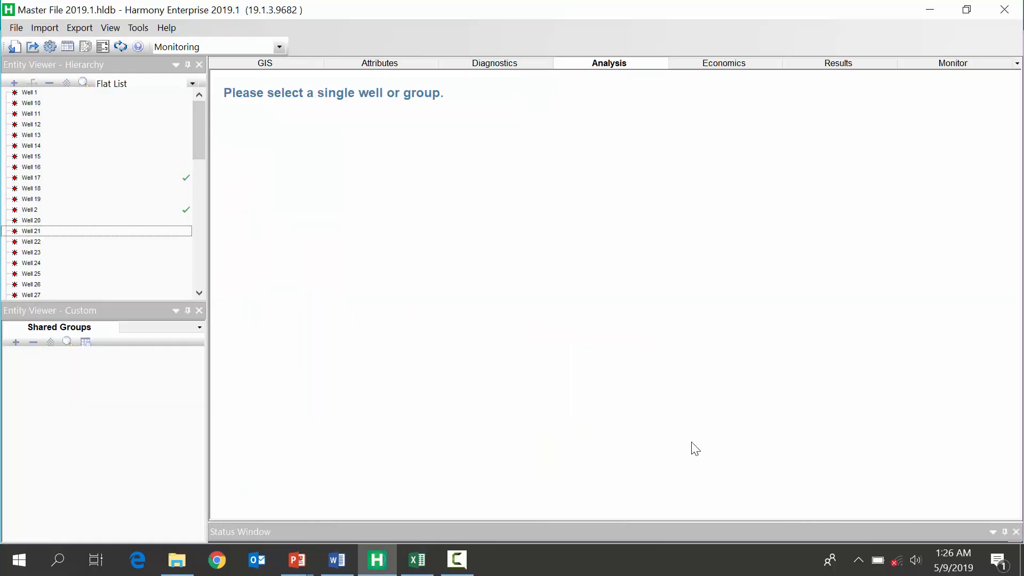
Step: Select all wells and compare their production against the Aries Forecast in Monitor
{"action": "left_click", "coordinate": [31, 167]}
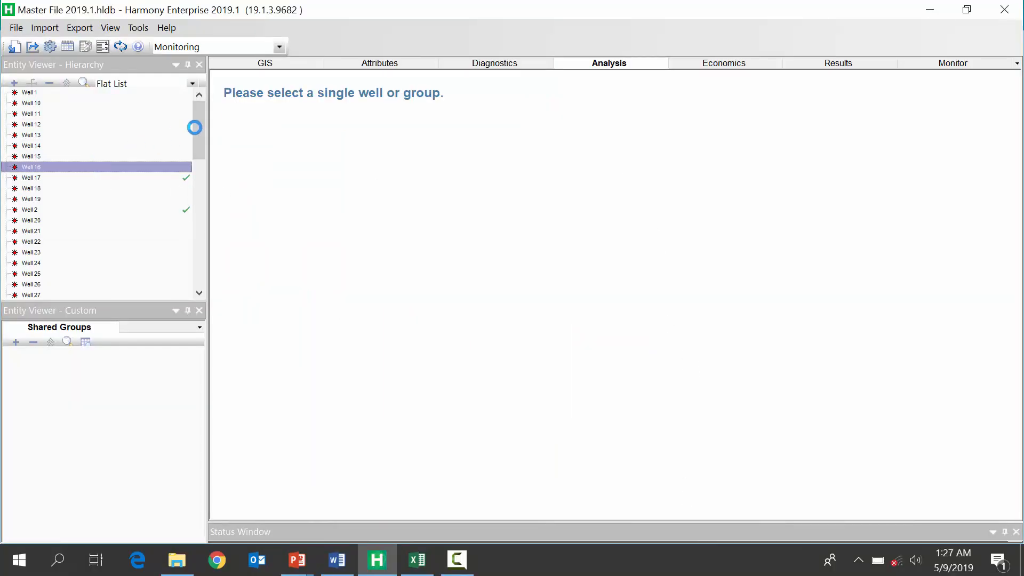
{"action": "left_click", "coordinate": [31, 167]}
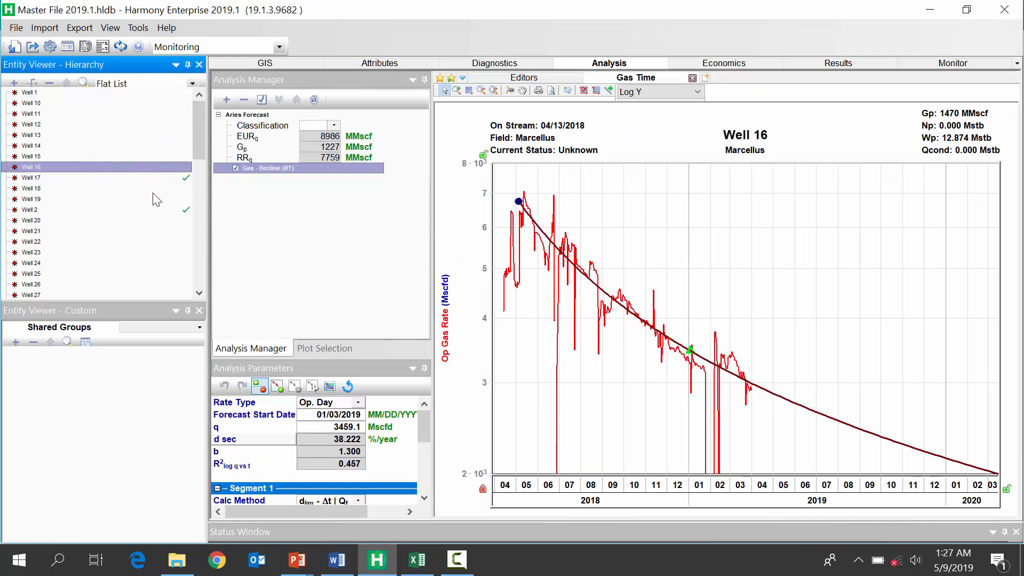
{"action": "left_click", "coordinate": [31, 231]}
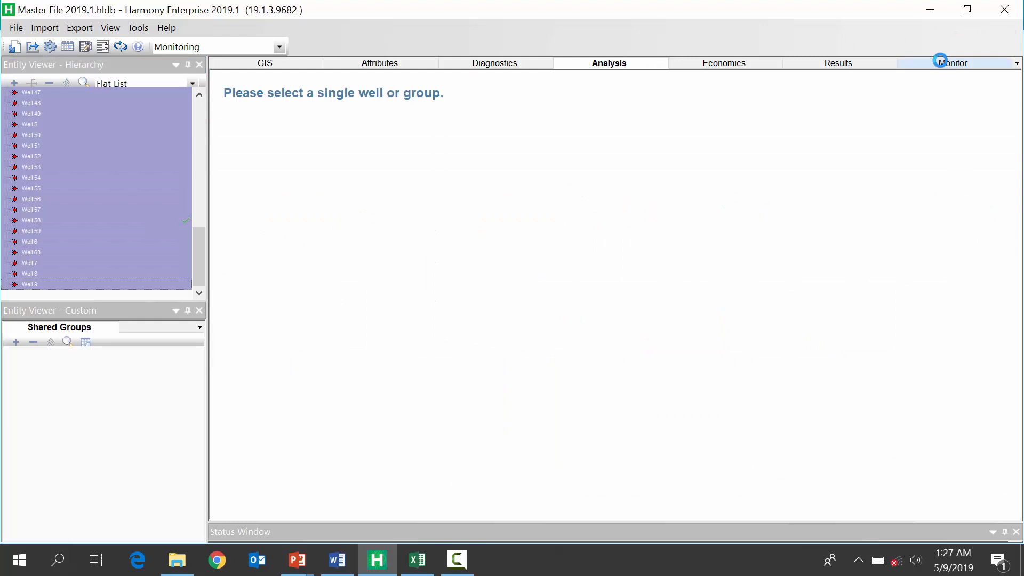
{"action": "left_click", "coordinate": [952, 63]}
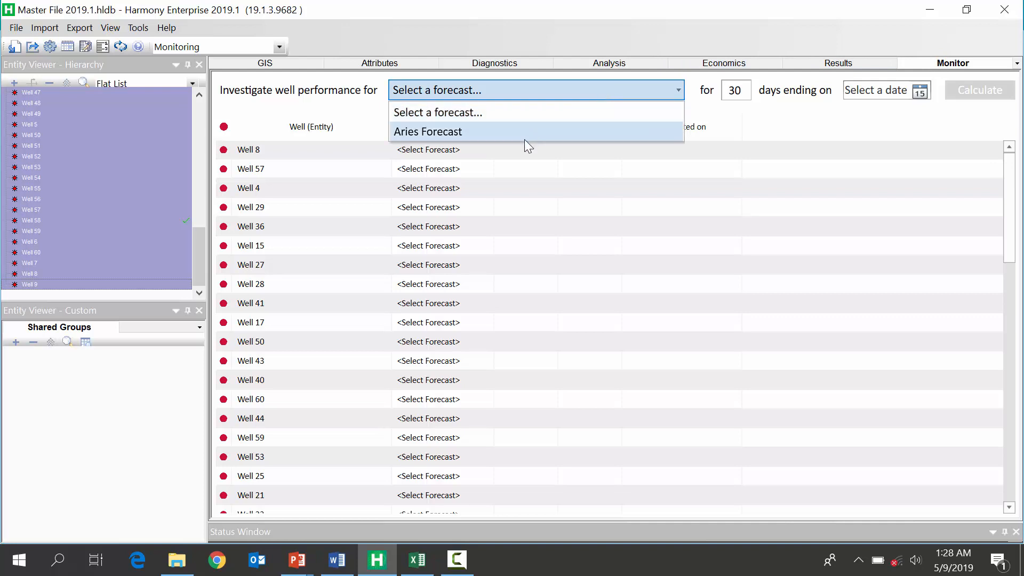
{"action": "left_click", "coordinate": [427, 131]}
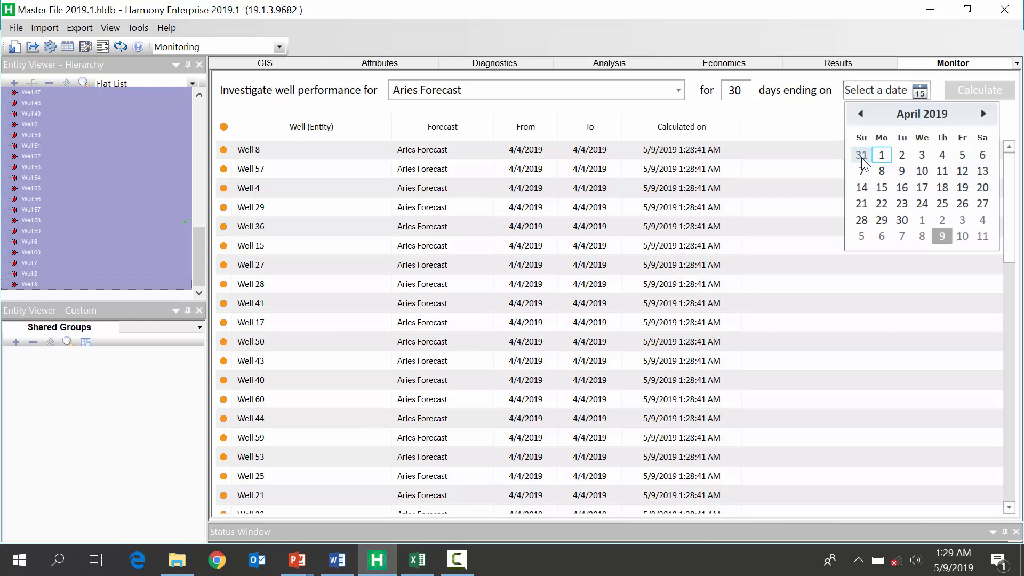
Step: Set the monitoring period to 90 days ending 3/31/2019
{"action": "left_click", "coordinate": [861, 155]}
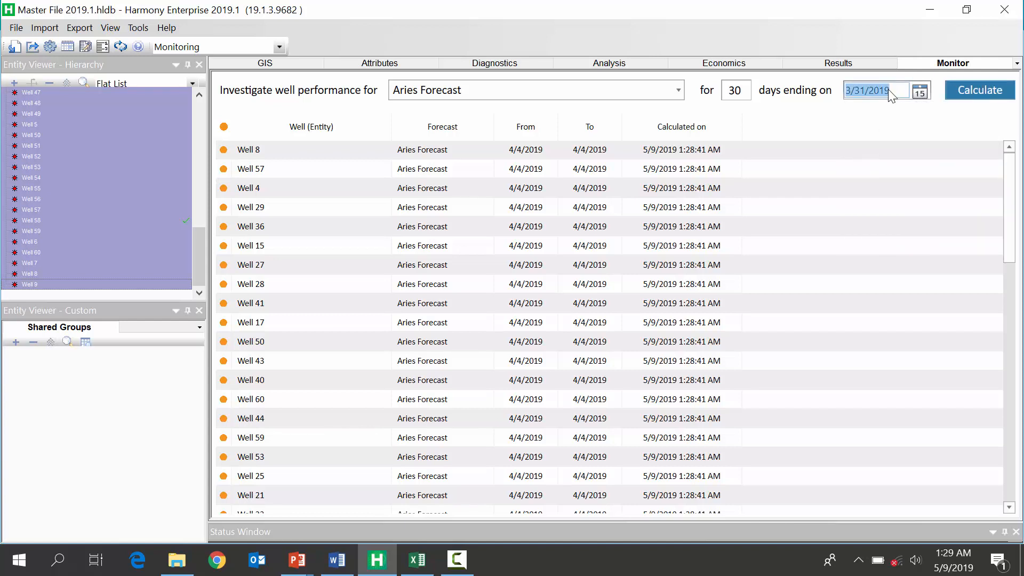
{"action": "left_click", "coordinate": [875, 90]}
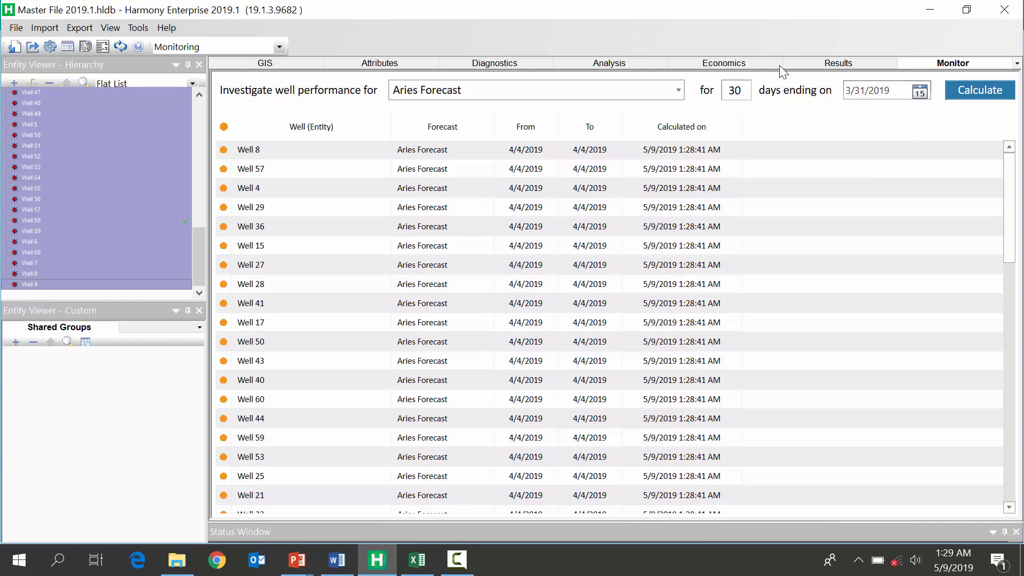
{"action": "left_click", "coordinate": [735, 90]}
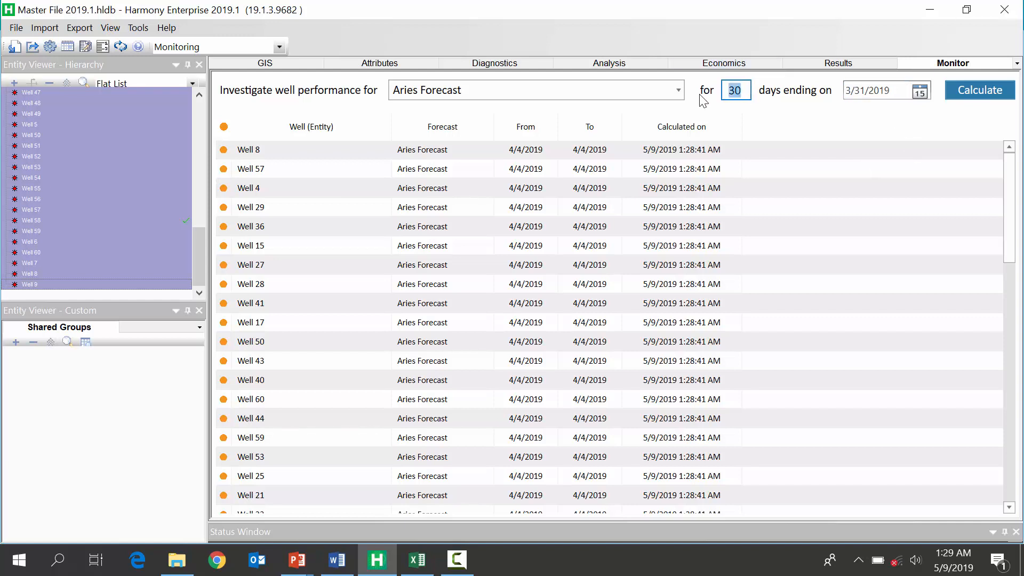
{"action": "type", "text": "90"}
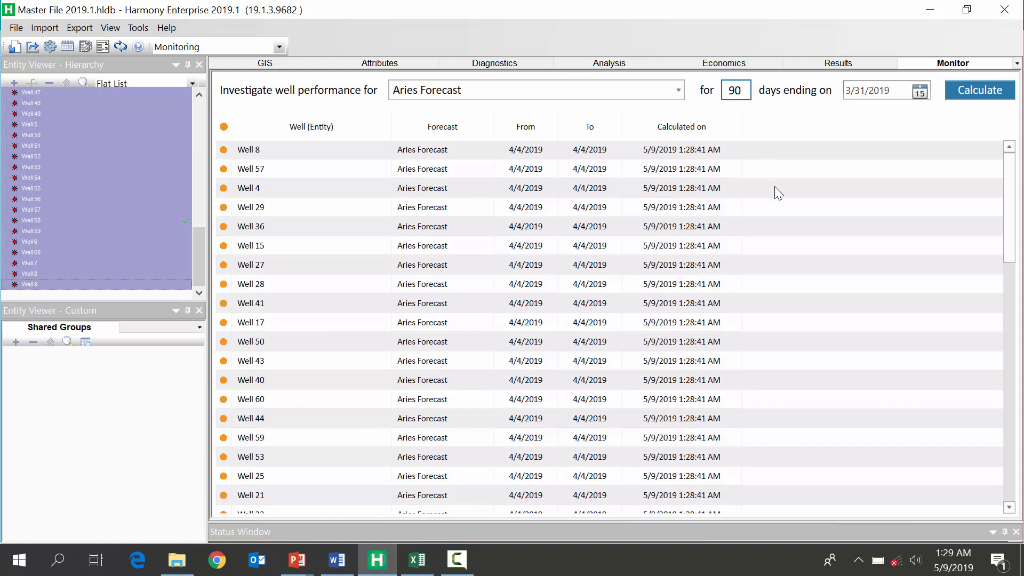
{"action": "left_click", "coordinate": [734, 90]}
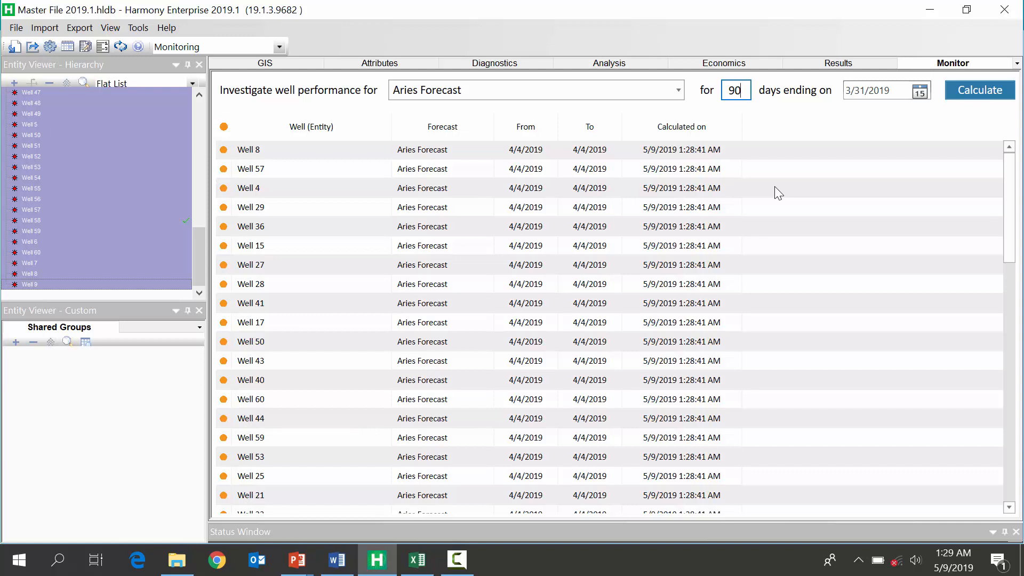
{"action": "mouse_move", "coordinate": [817, 170]}
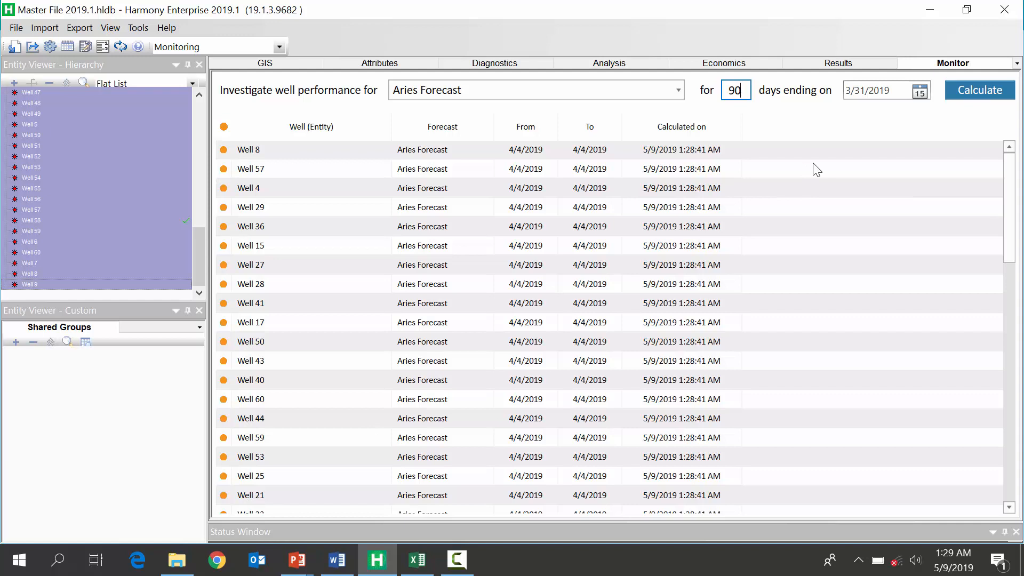
{"action": "left_click", "coordinate": [978, 90]}
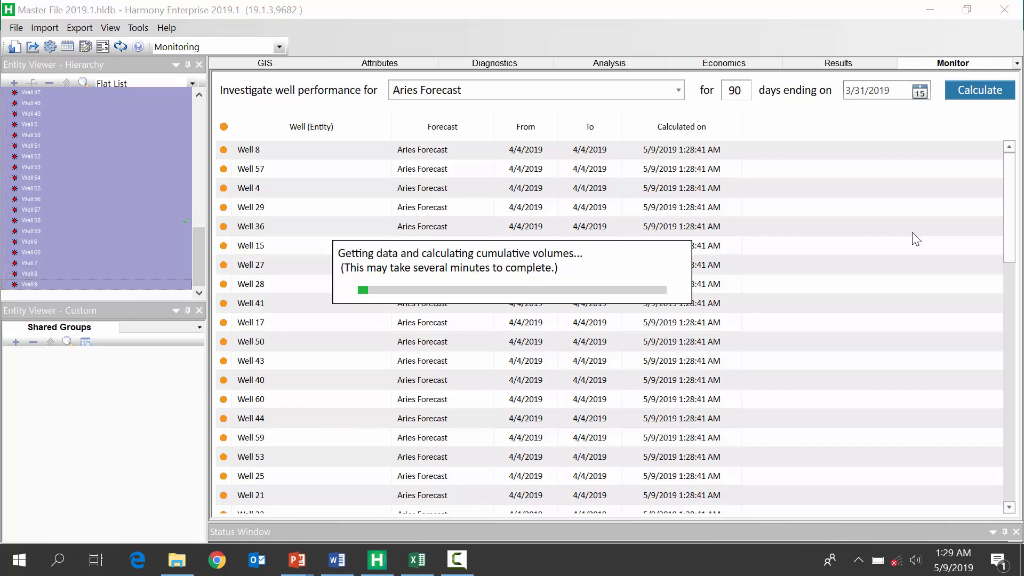
Step: Calculate production versus Aries Forecast, scroll the ranked results and pick Well 36
{"action": "left_click", "coordinate": [978, 89]}
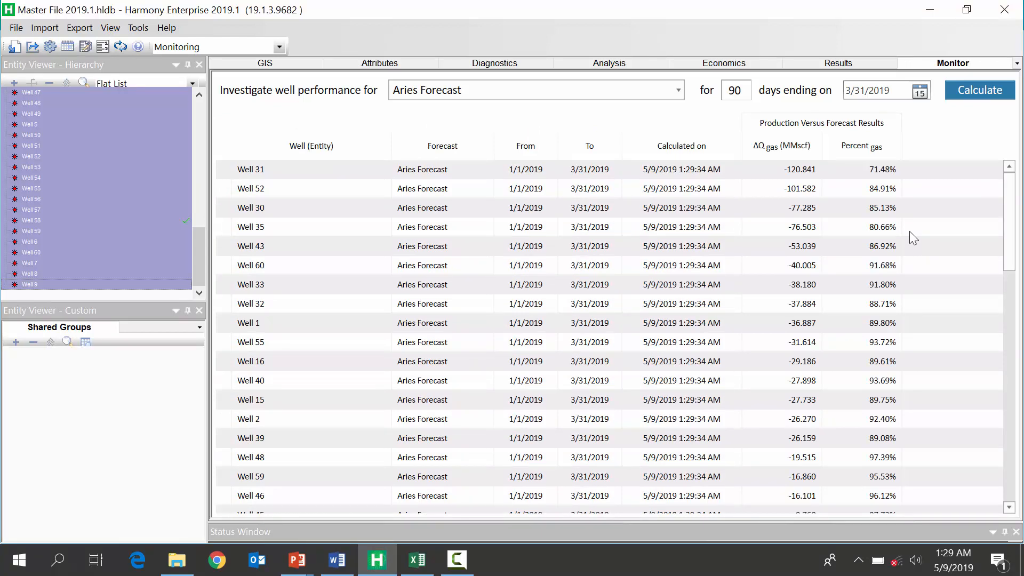
{"action": "mouse_move", "coordinate": [771, 158]}
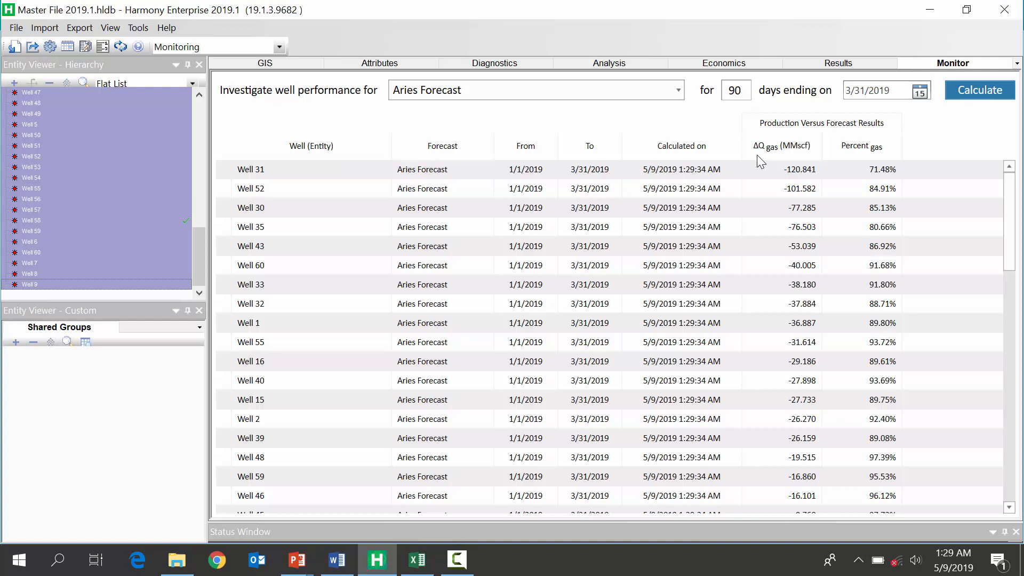
{"action": "mouse_move", "coordinate": [863, 152]}
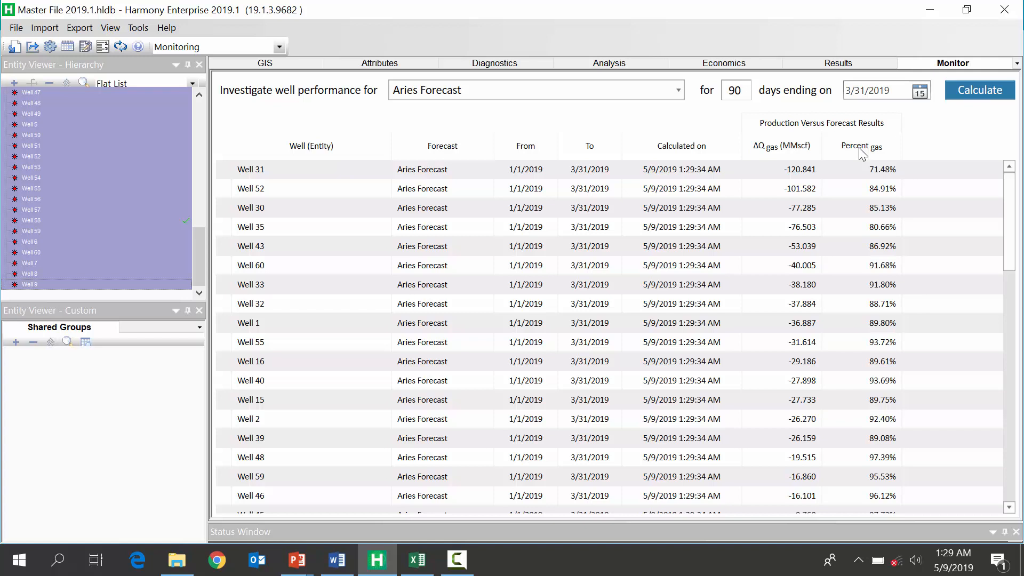
{"action": "mouse_move", "coordinate": [857, 169]}
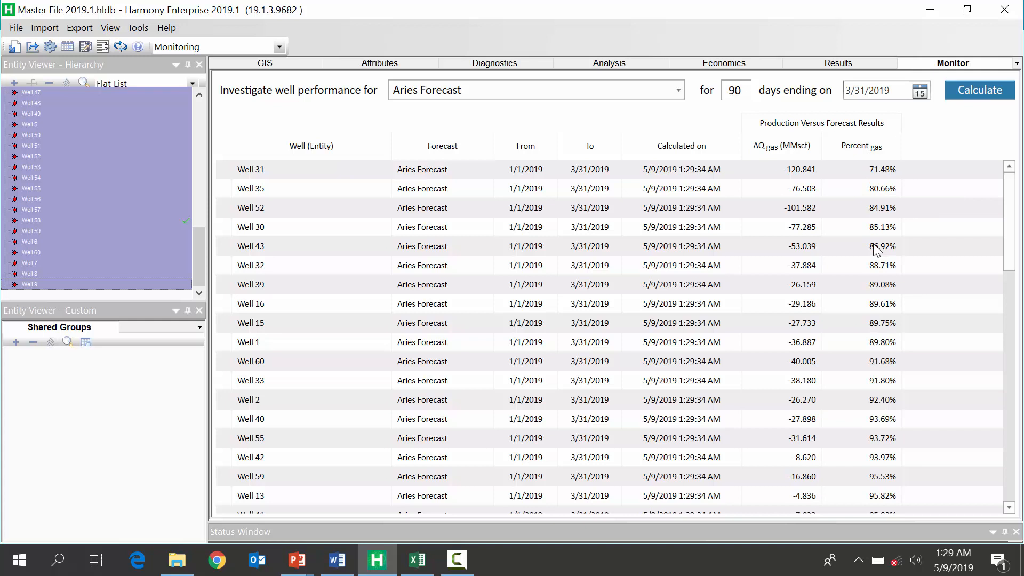
{"action": "scroll", "scroll_direction": "down", "scroll_amount": 3}
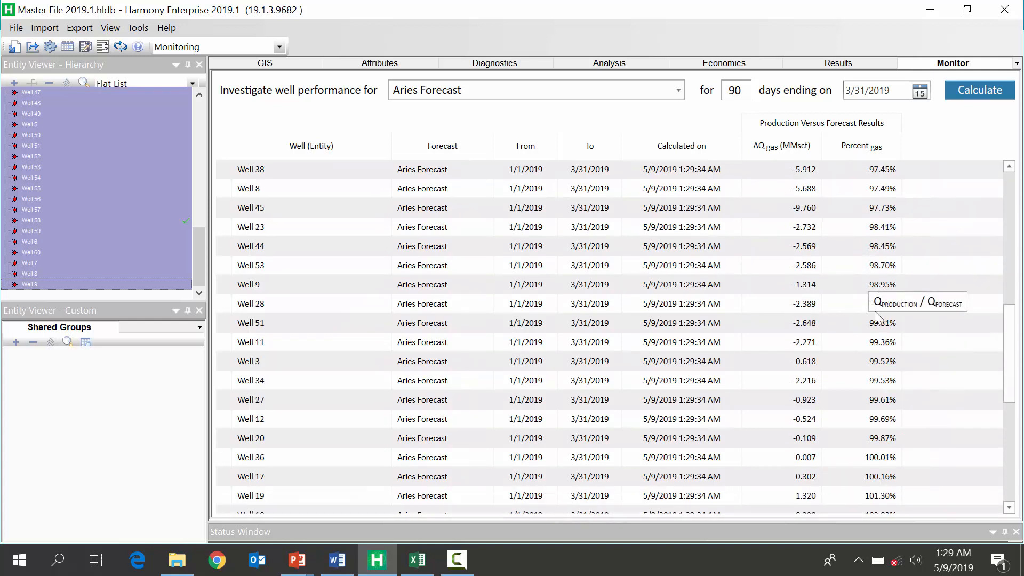
{"action": "scroll", "scroll_direction": "down", "scroll_amount": 3}
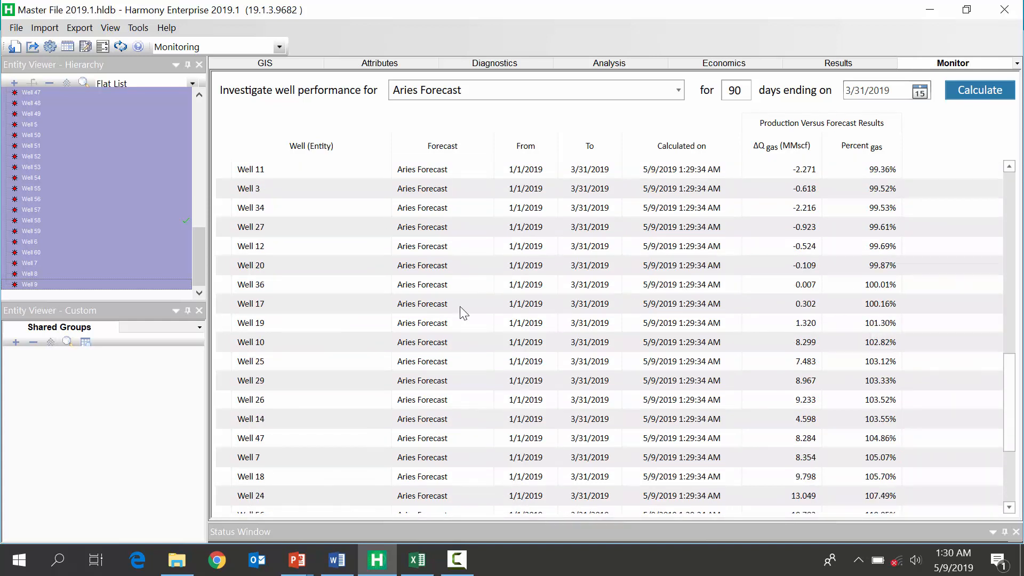
{"action": "left_click", "coordinate": [262, 285]}
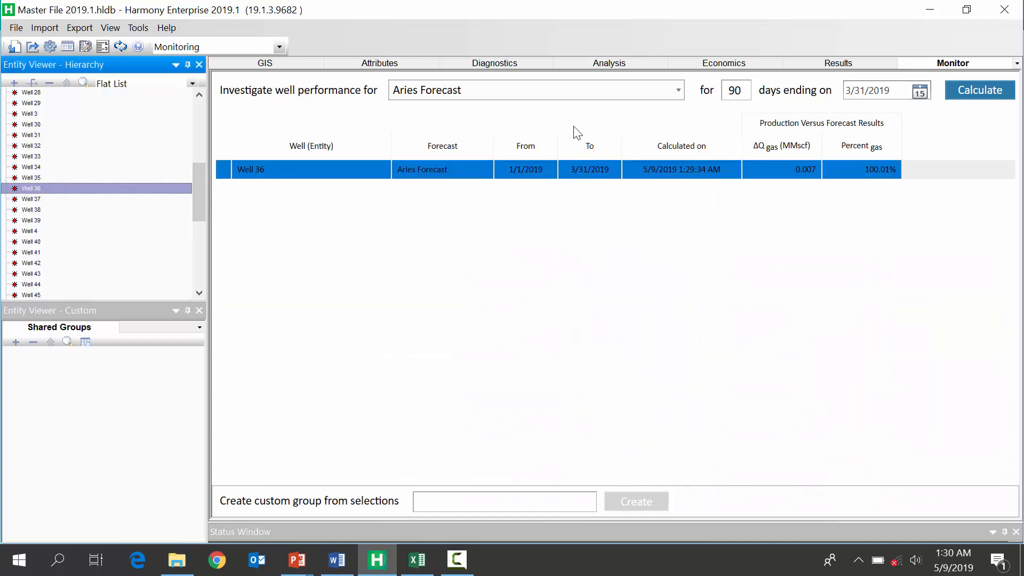
Step: Open Well 36's gas forecast plot, then select all wells again
{"action": "left_click", "coordinate": [608, 63]}
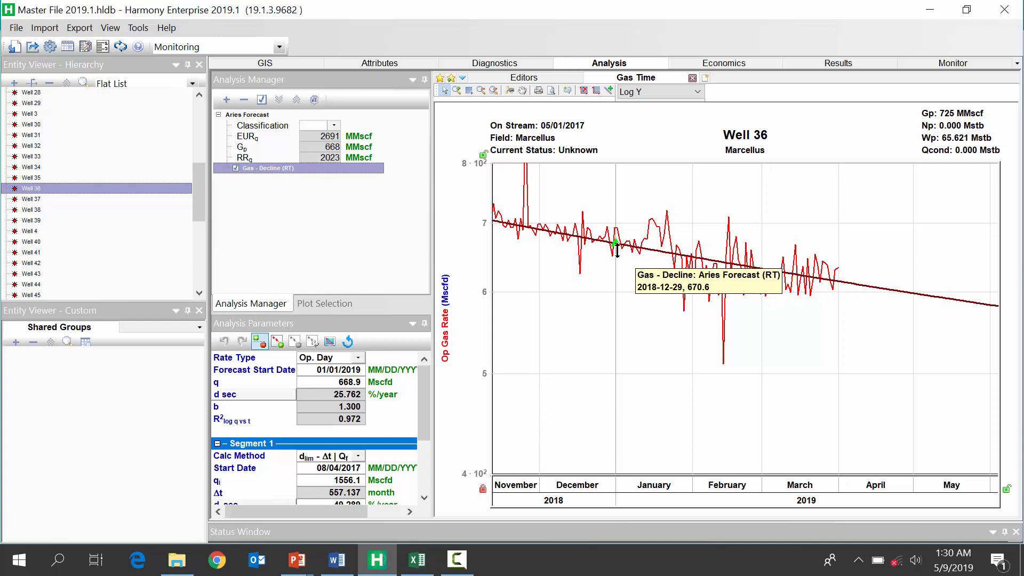
{"action": "mouse_move", "coordinate": [712, 258]}
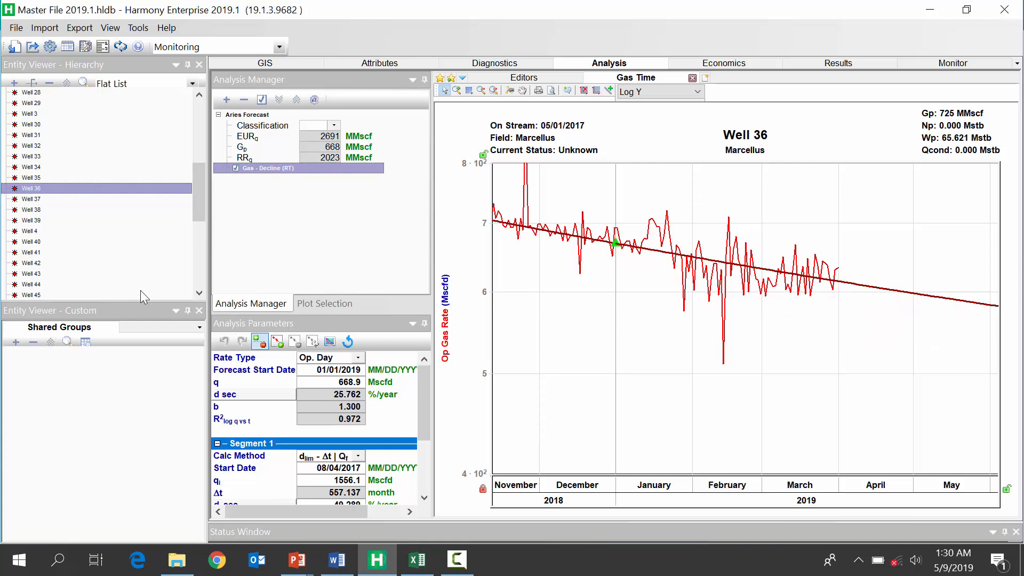
{"action": "left_click", "coordinate": [31, 262]}
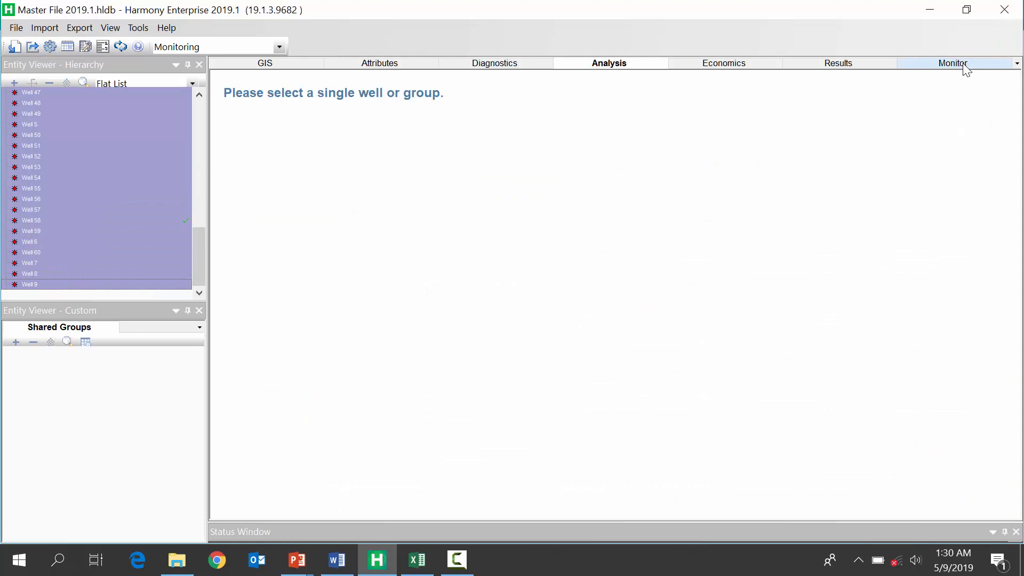
Step: Rank monitoring results by gas percent of forecast, then reselect all wells and reopen Monitor
{"action": "left_click", "coordinate": [953, 63]}
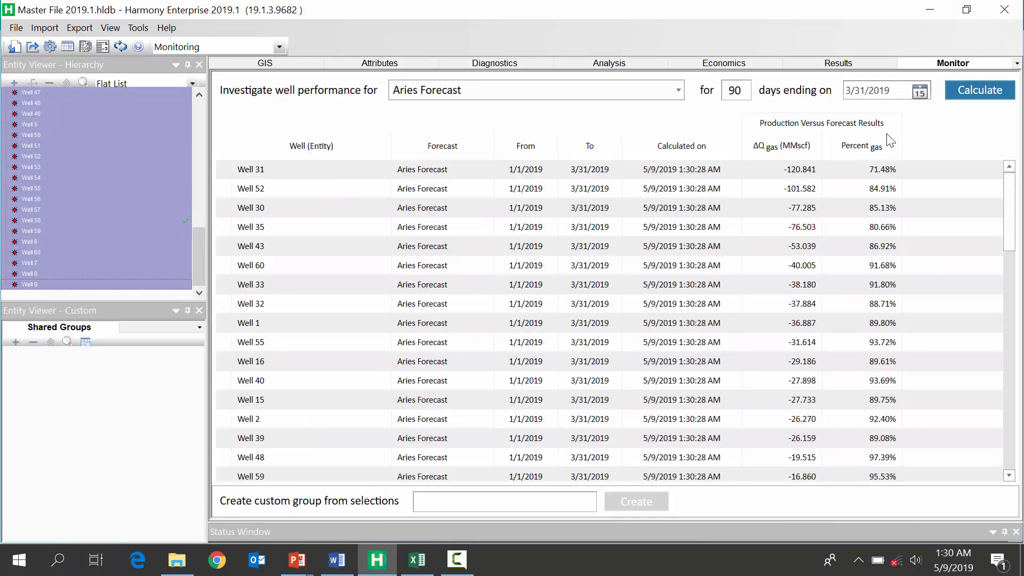
{"action": "left_click", "coordinate": [779, 145]}
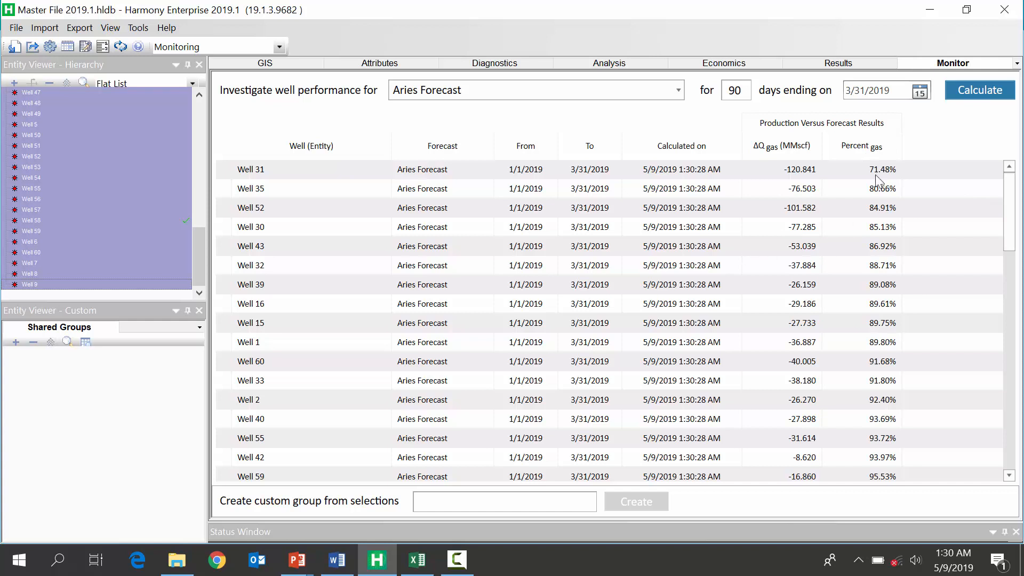
{"action": "mouse_move", "coordinate": [874, 182]}
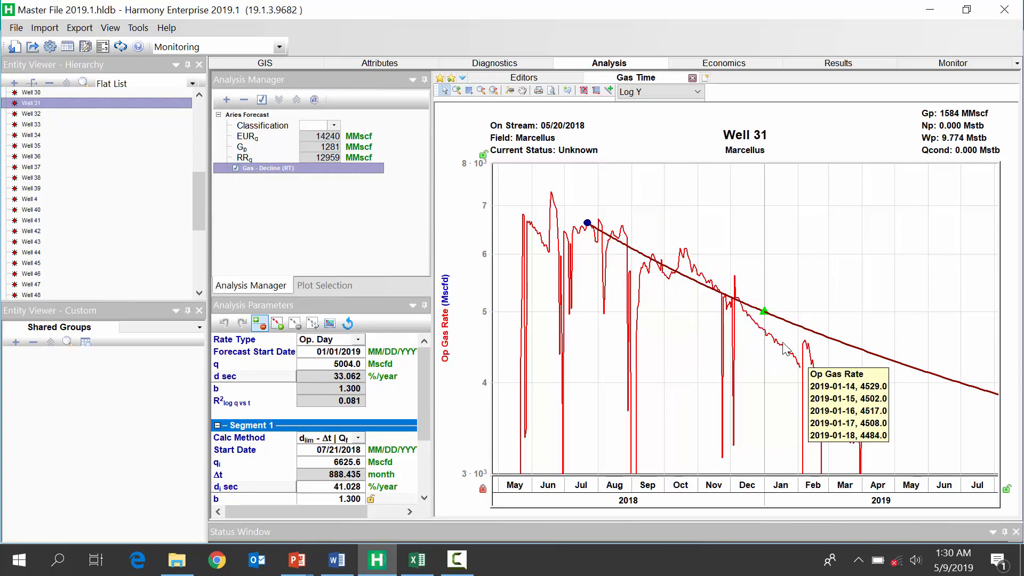
{"action": "mouse_move", "coordinate": [858, 452]}
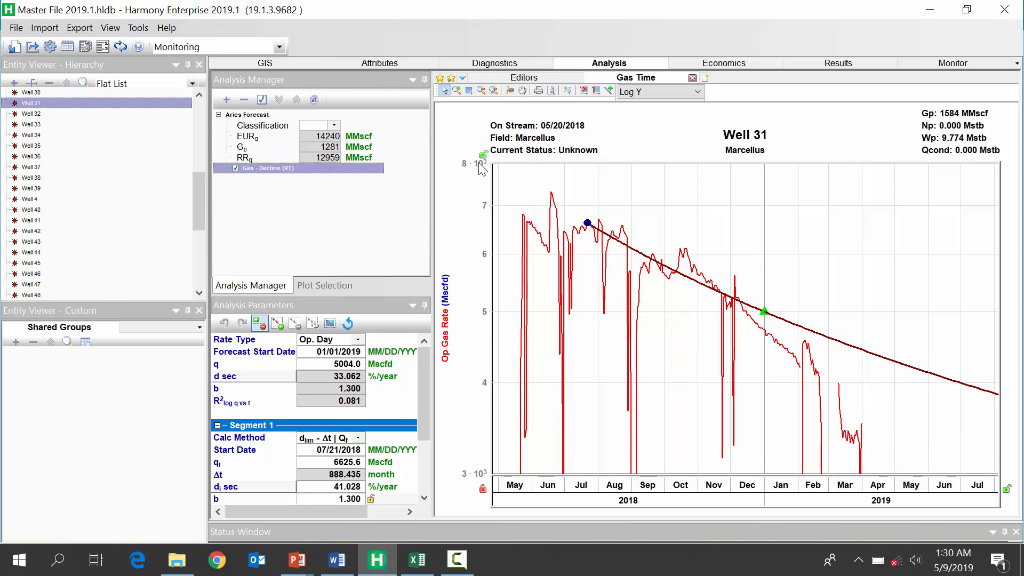
{"action": "left_click", "coordinate": [31, 177]}
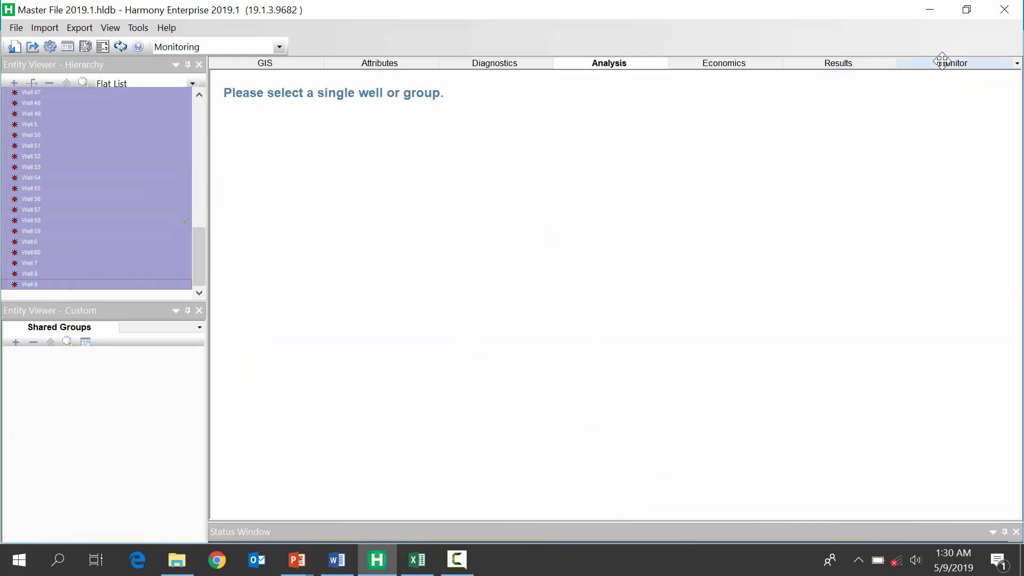
{"action": "left_click", "coordinate": [953, 63]}
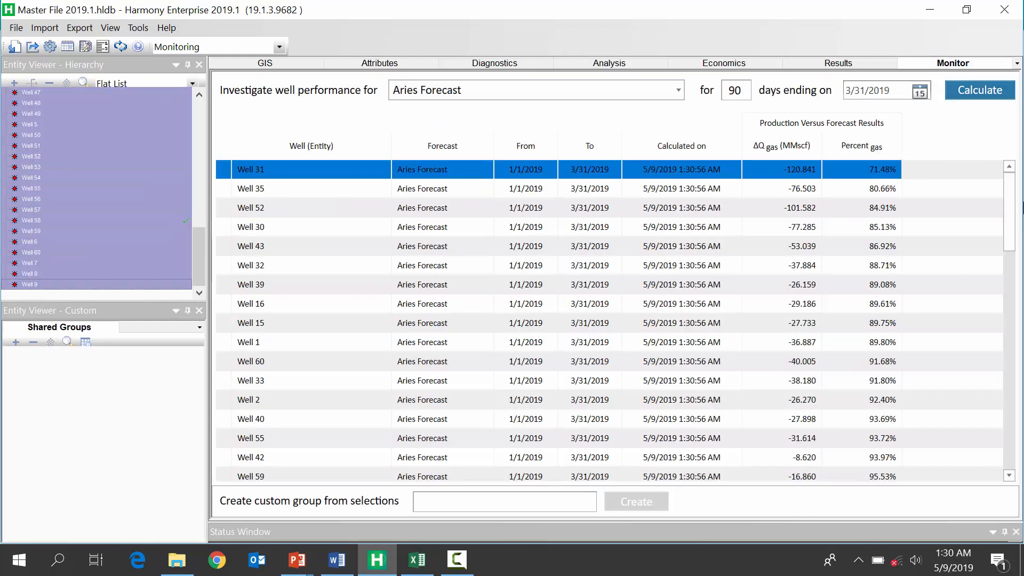
Step: Recalculate results for all wells and order them by ΔQ gas, Well 31 first
{"action": "scroll", "scroll_direction": "down", "scroll_amount": 3}
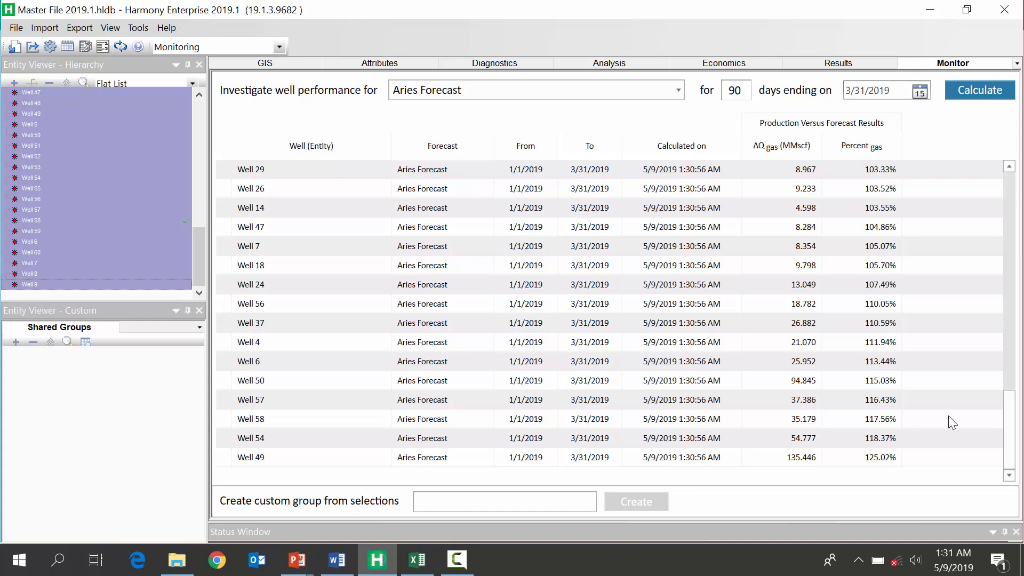
{"action": "left_click", "coordinate": [980, 89]}
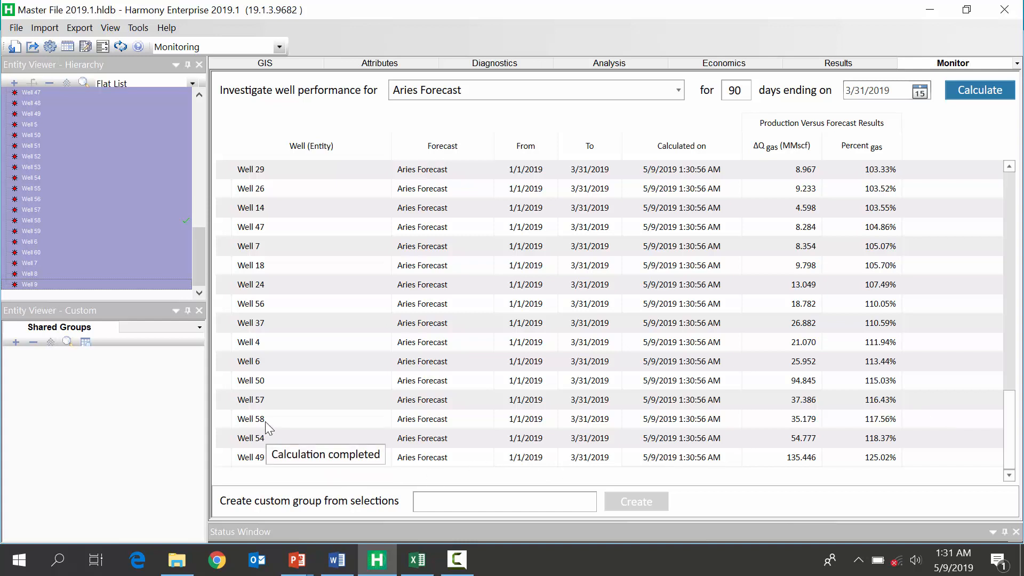
{"action": "left_click", "coordinate": [250, 419]}
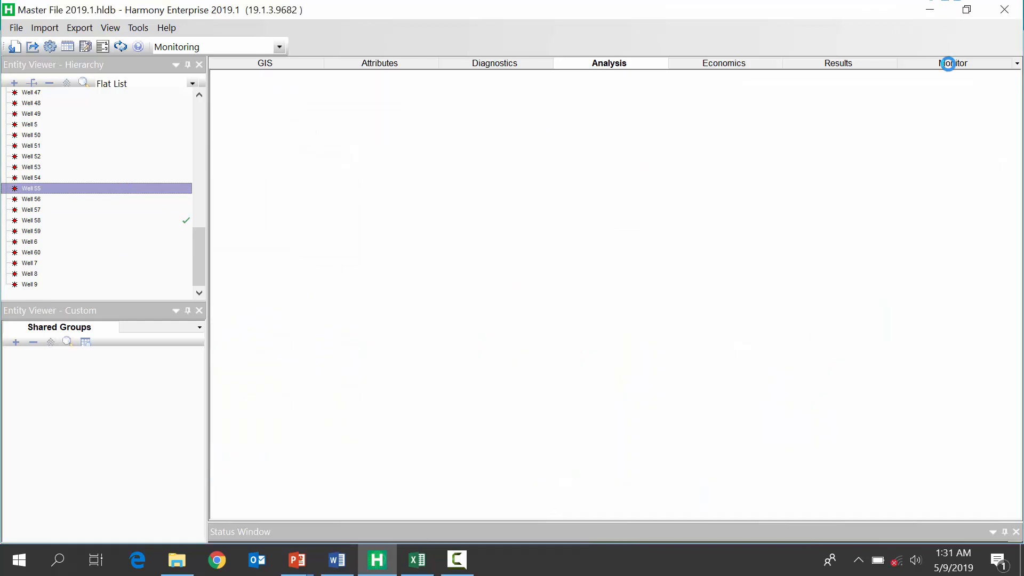
{"action": "left_click", "coordinate": [953, 63]}
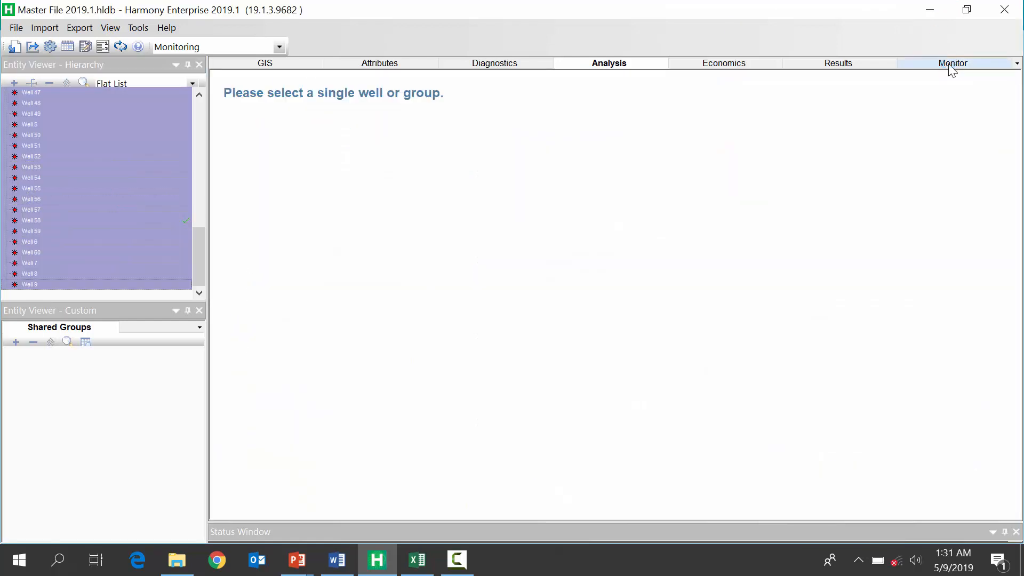
{"action": "left_click", "coordinate": [953, 63]}
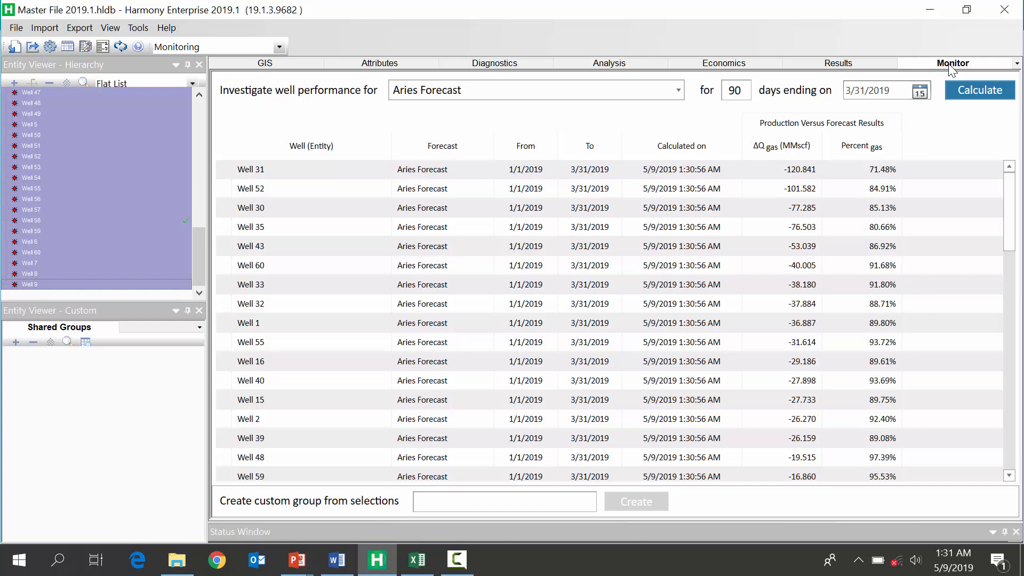
{"action": "mouse_move", "coordinate": [959, 106]}
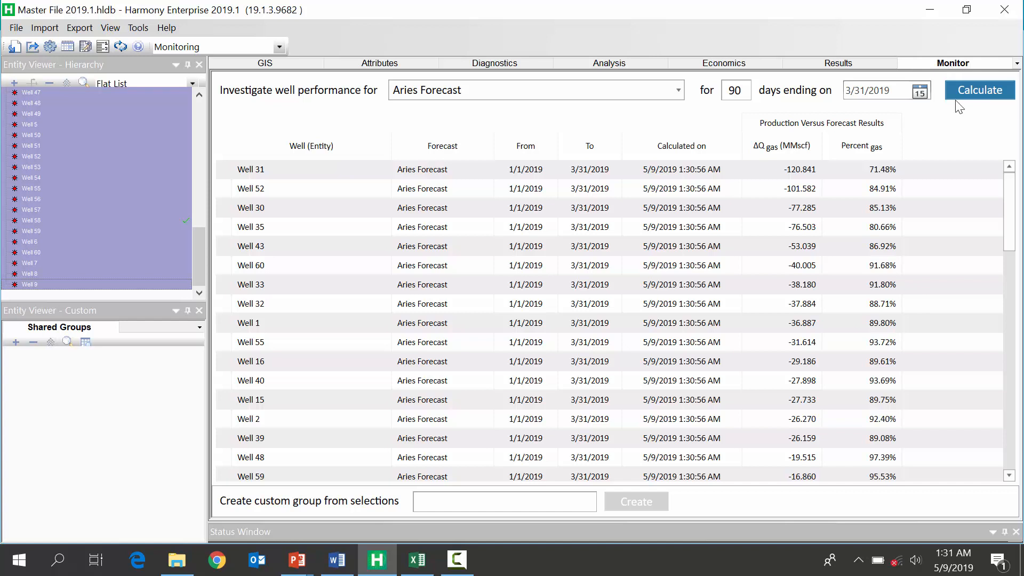
Step: Select the worst gas-shortfall wells and create the shared group UNDER PERFORMERS
{"action": "left_click", "coordinate": [250, 169]}
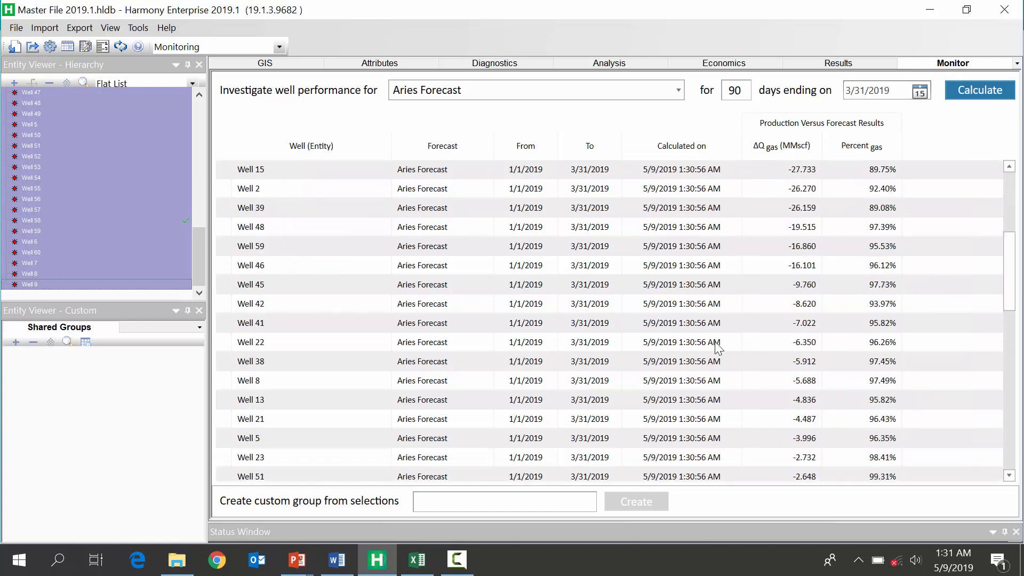
{"action": "scroll", "scroll_direction": "down", "scroll_amount": 3}
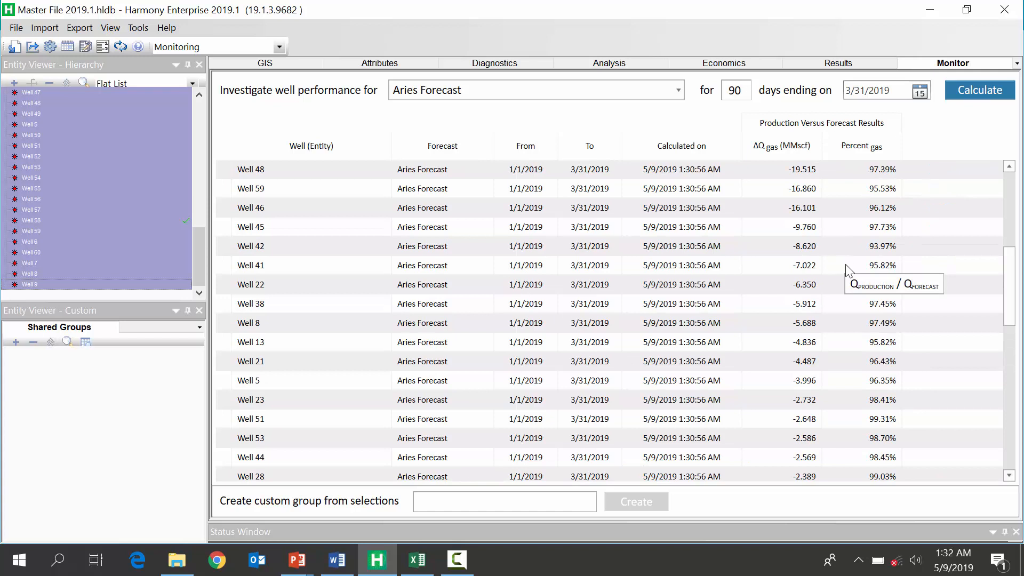
{"action": "mouse_move", "coordinate": [808, 300]}
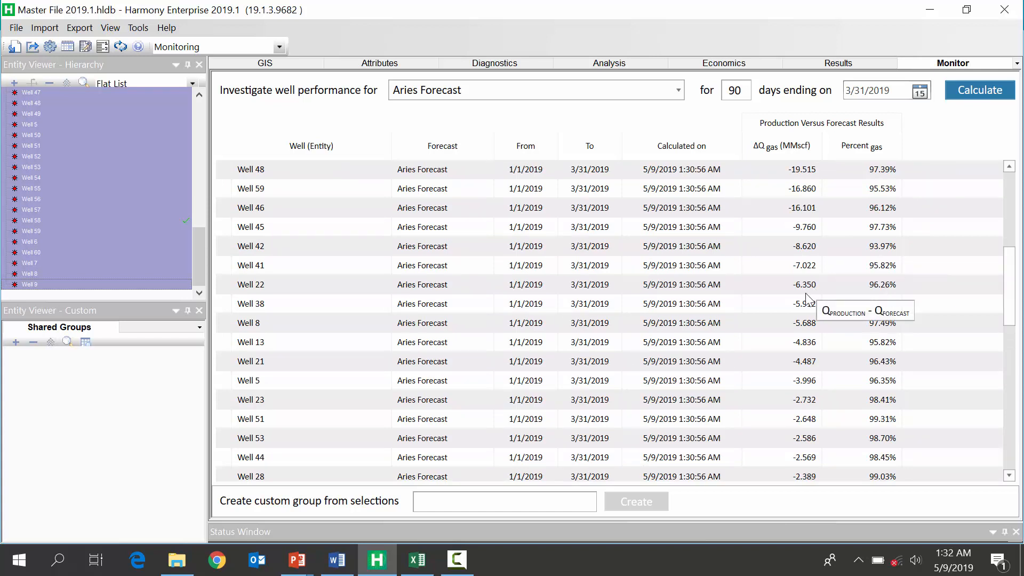
{"action": "mouse_move", "coordinate": [225, 291]}
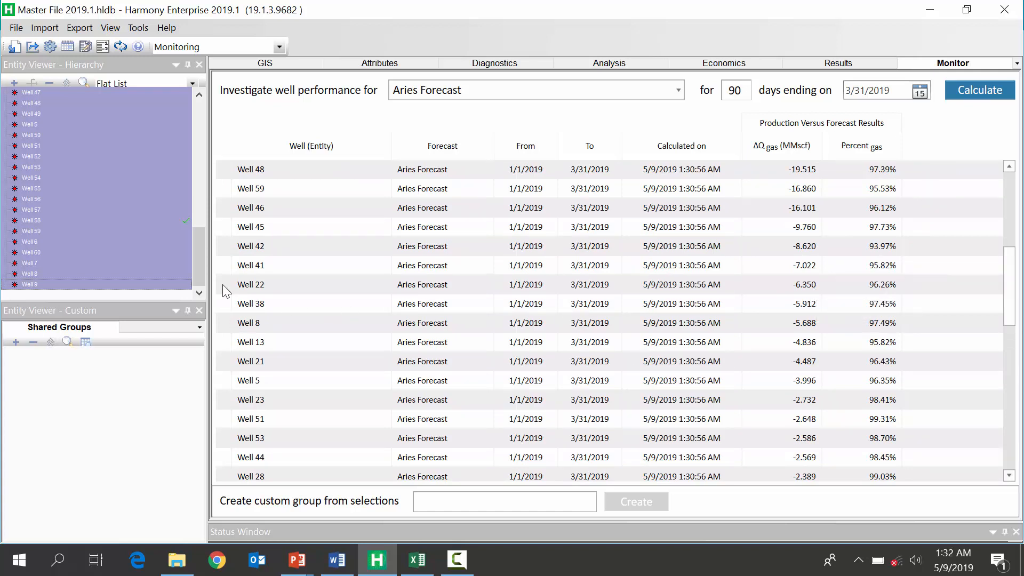
{"action": "left_click", "coordinate": [250, 284]}
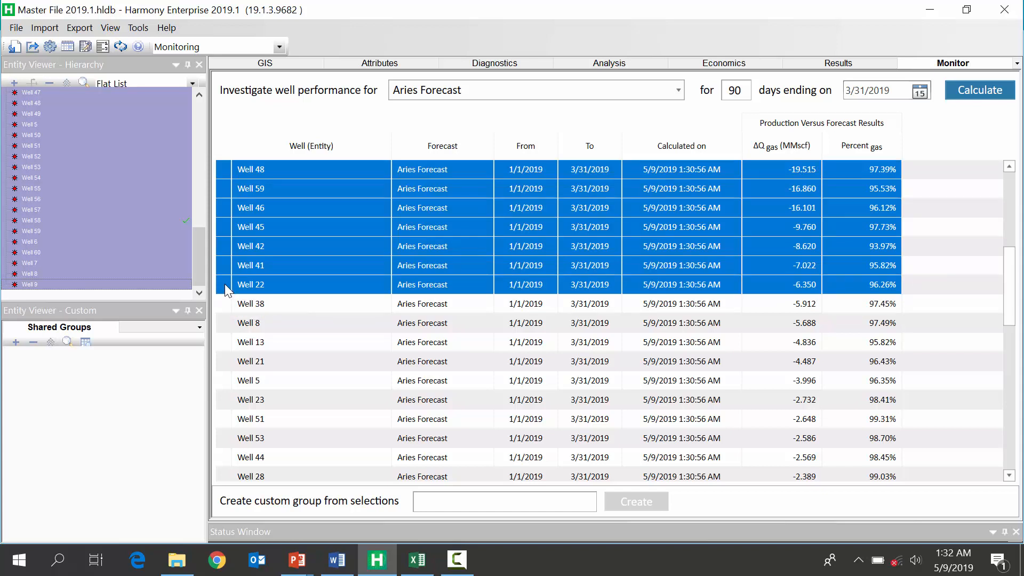
{"action": "left_click", "coordinate": [978, 90]}
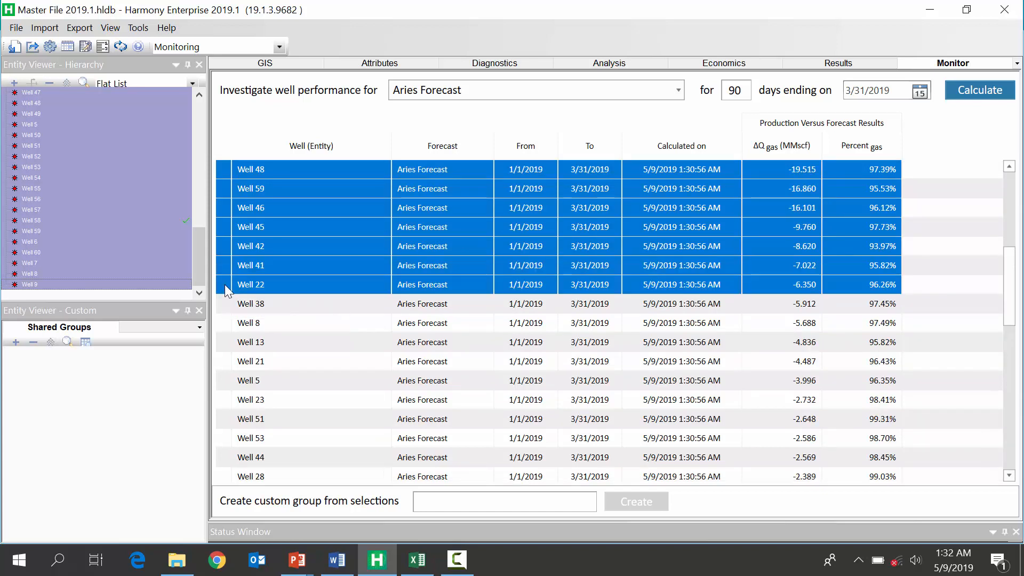
{"action": "left_click", "coordinate": [978, 89]}
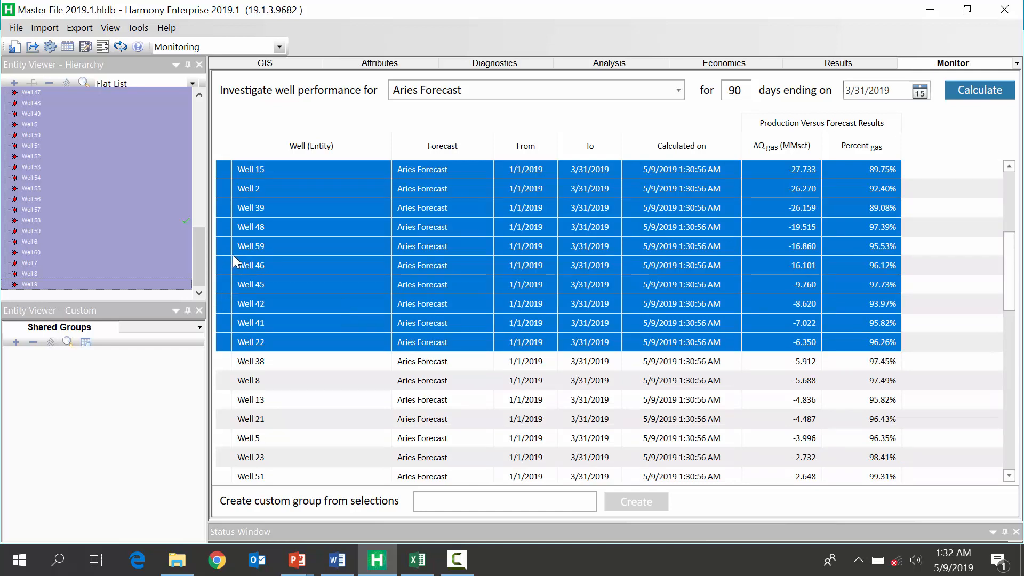
{"action": "mouse_move", "coordinate": [229, 255]}
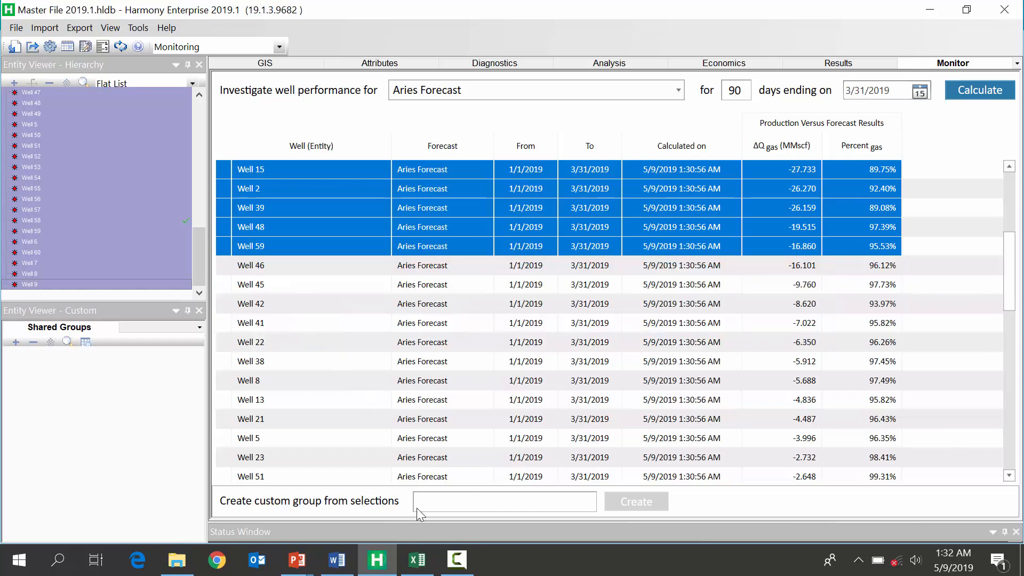
{"action": "type", "text": "UNDER PERFORM"}
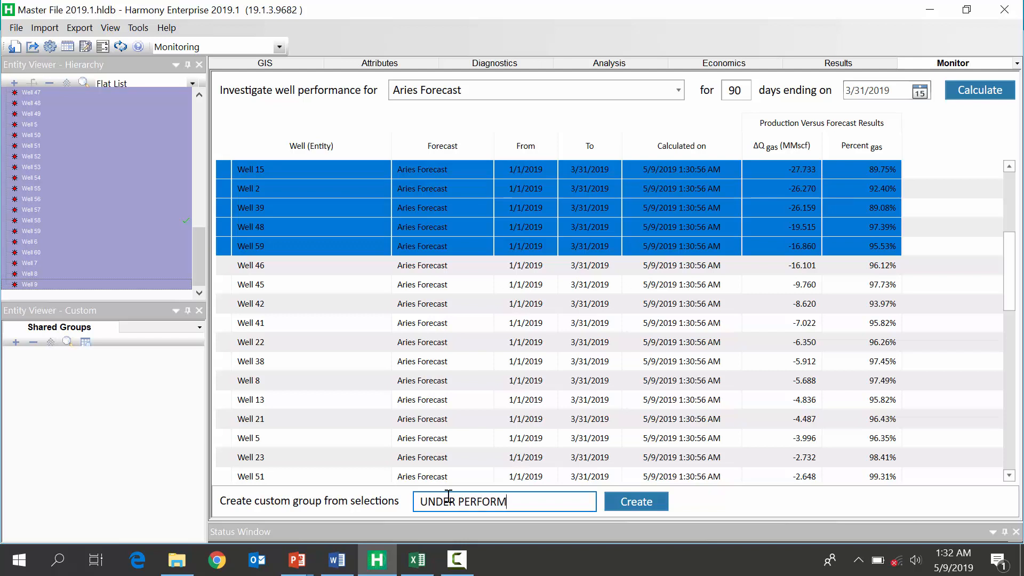
{"action": "left_click", "coordinate": [634, 501]}
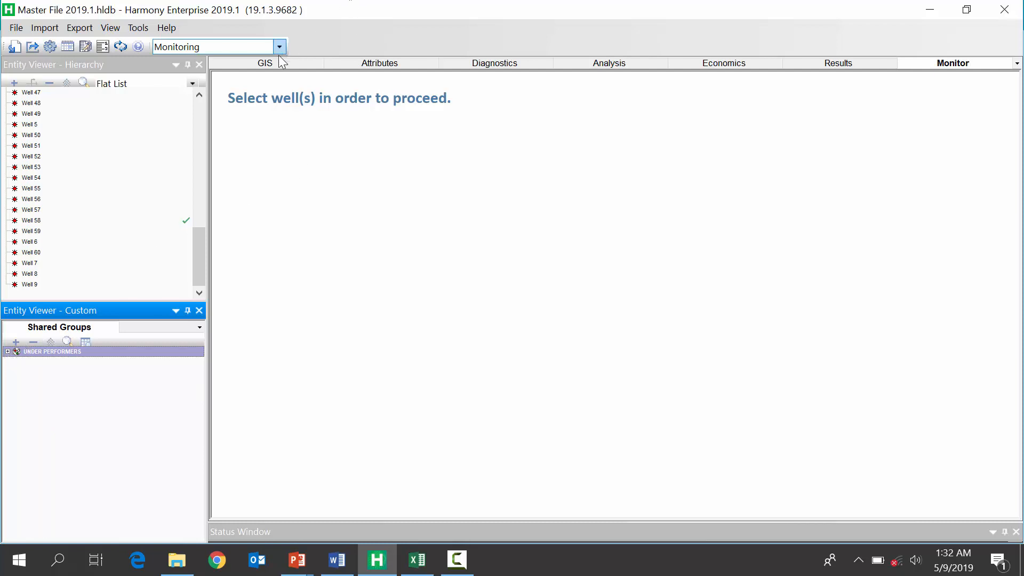
Step: On the GIS well map, show the Q1 2019 percent bubble map, then swap to cumulative difference
{"action": "left_click", "coordinate": [265, 63]}
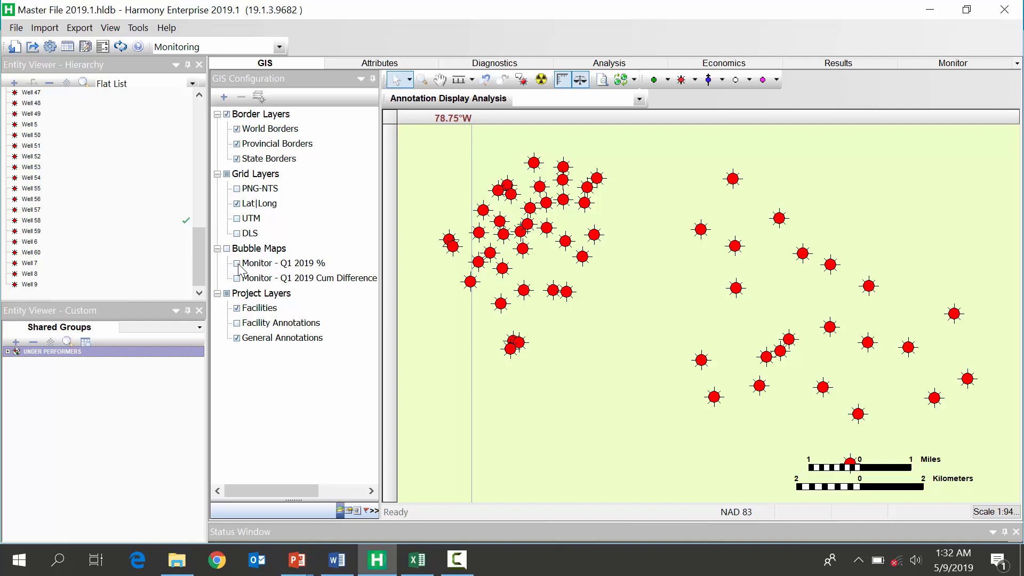
{"action": "left_click", "coordinate": [236, 263]}
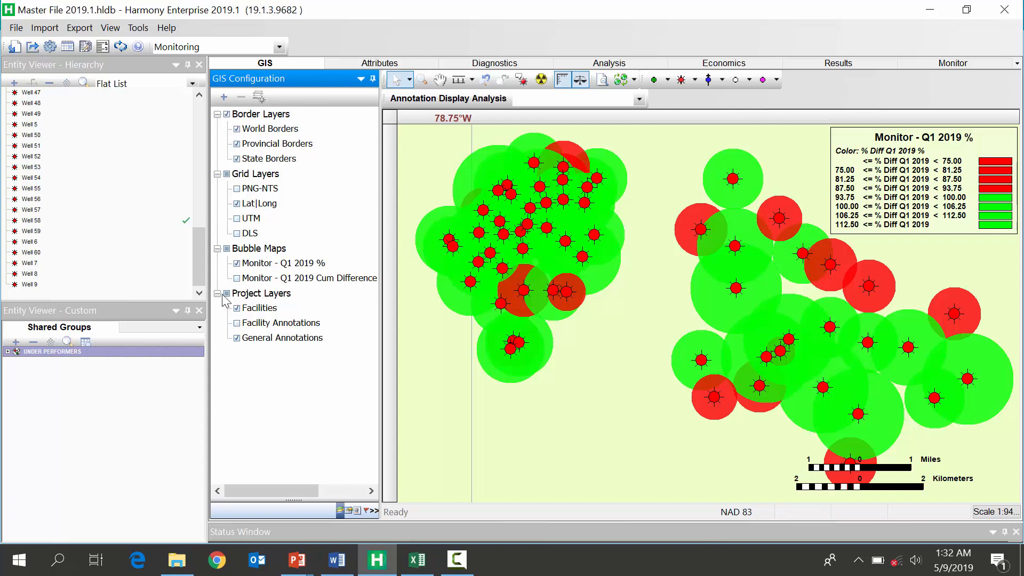
{"action": "left_click", "coordinate": [236, 262]}
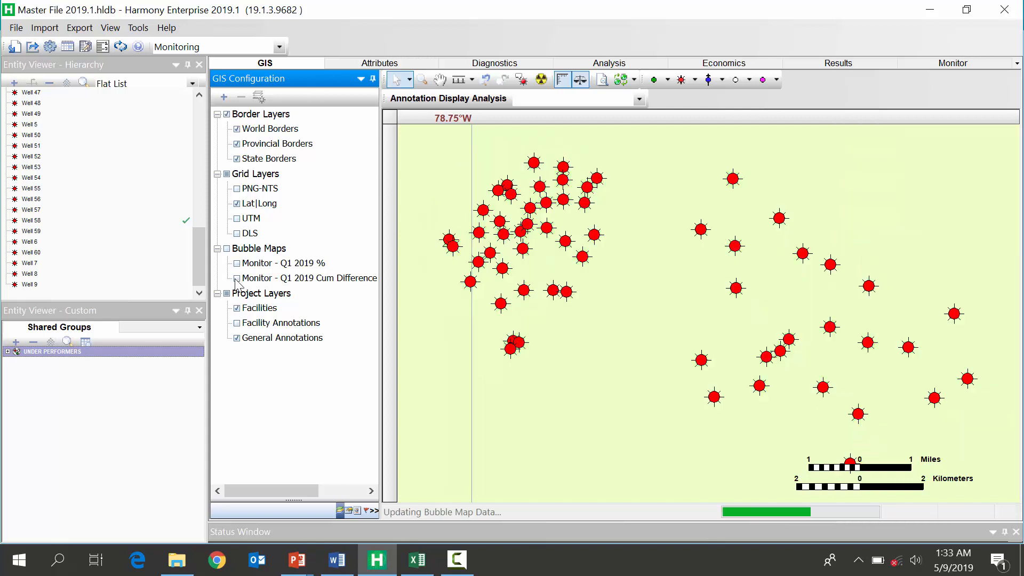
{"action": "left_click", "coordinate": [236, 278]}
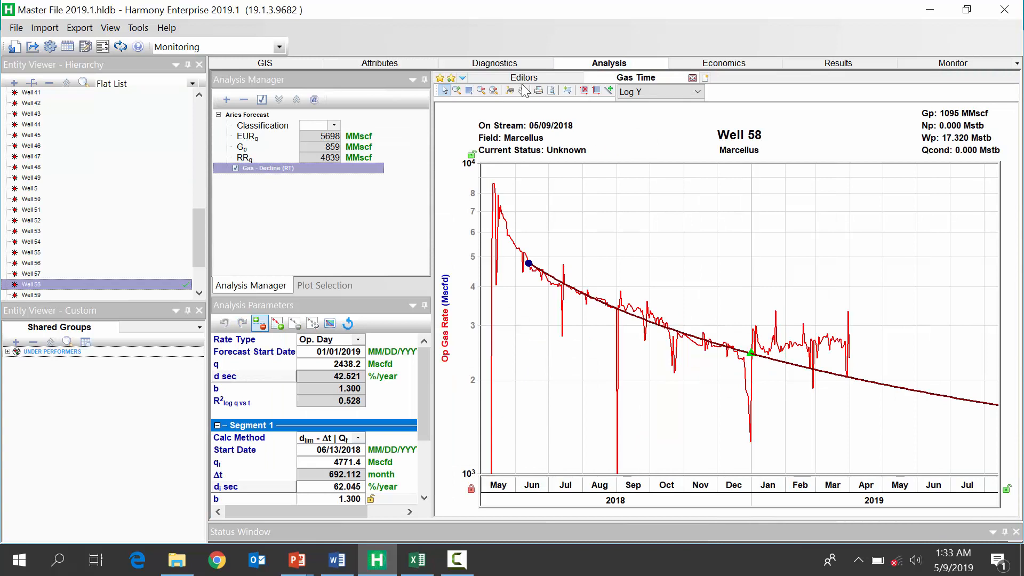
{"action": "left_click", "coordinate": [265, 63]}
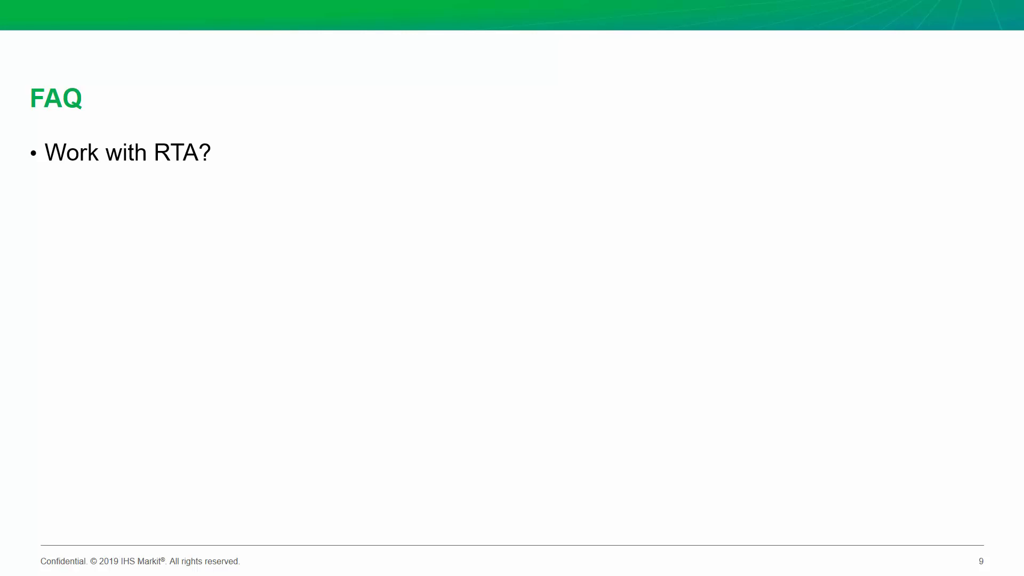
Step: Add the second FAQ bullet 'Is this free?' and advance to slide 10
{"action": "type", "text": "Is this free?"}
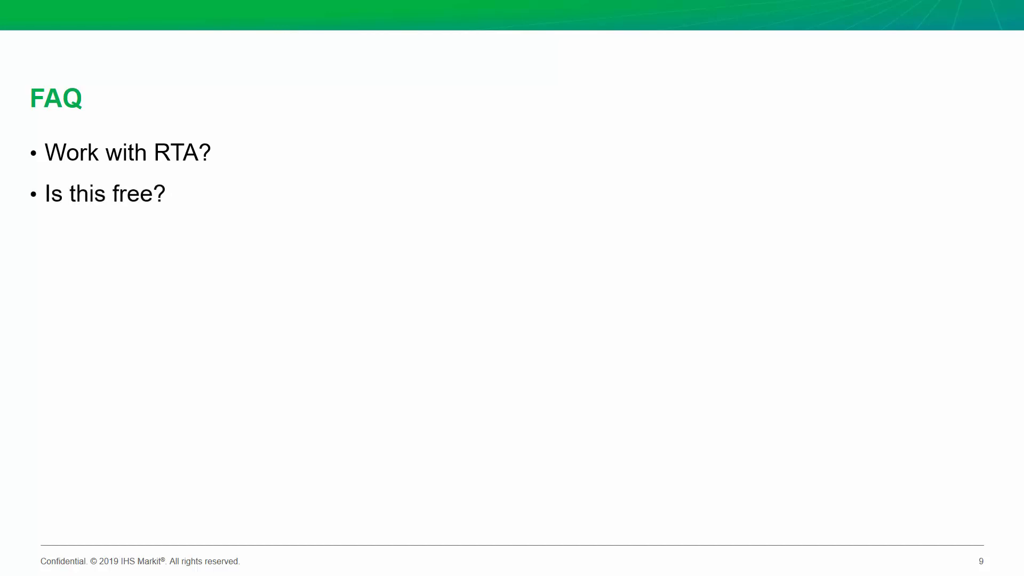
{"action": "key", "text": "right"}
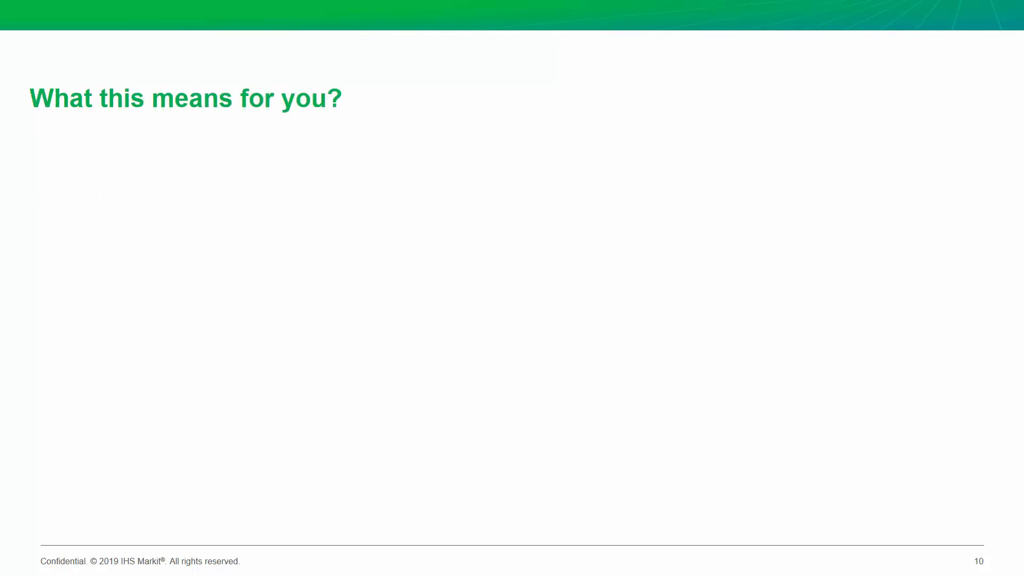